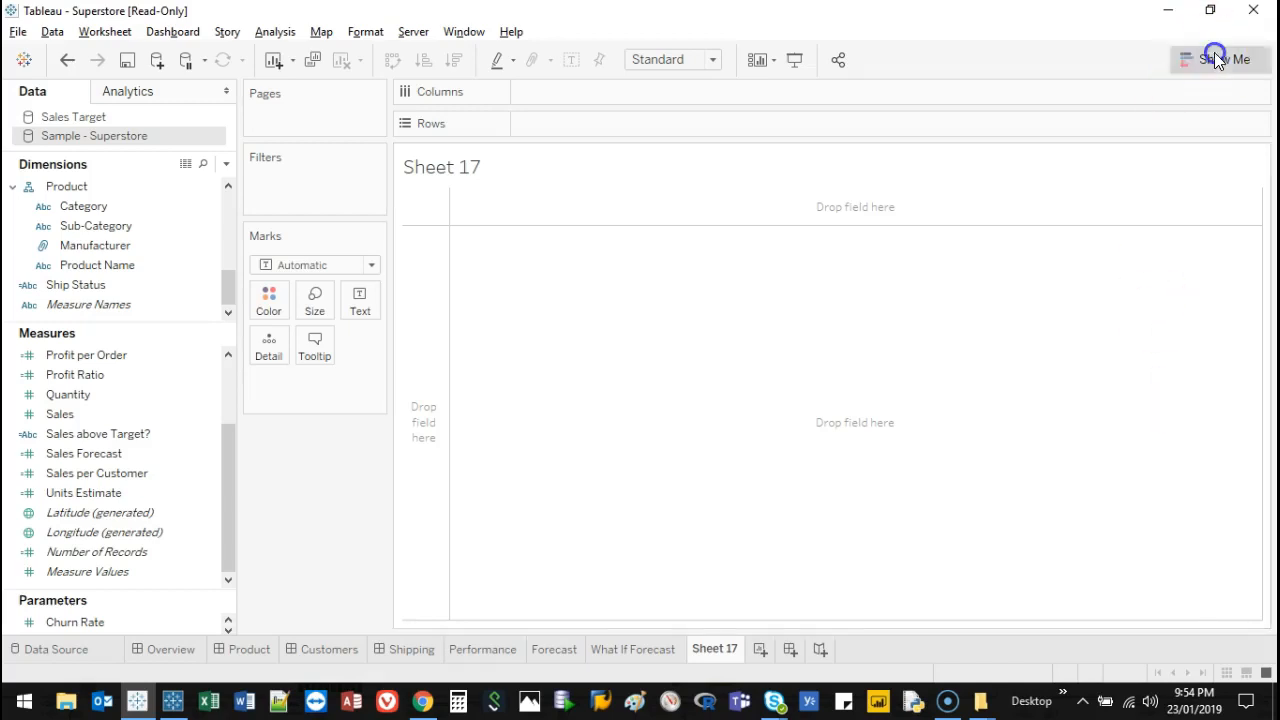
Step: Place Region on Columns and Sales on Rows for a sales-by-region bar chart
{"action": "left_click", "coordinate": [1218, 60]}
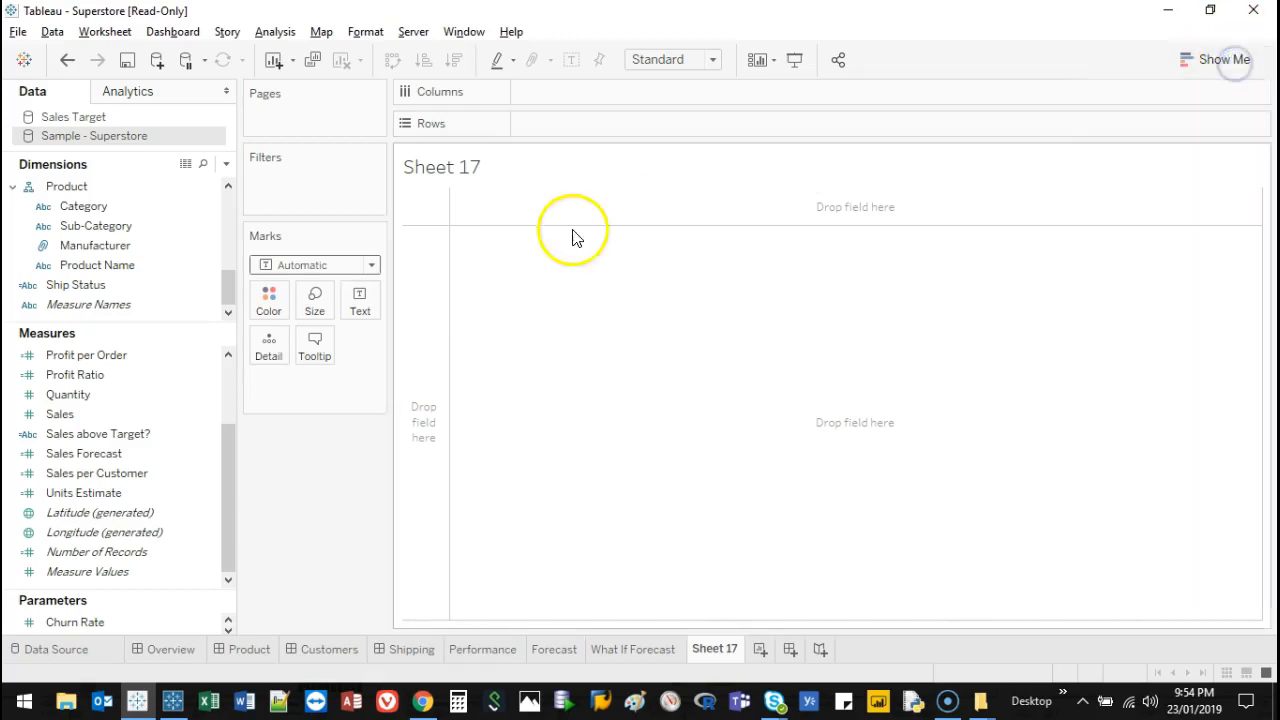
{"action": "mouse_move", "coordinate": [360, 300]}
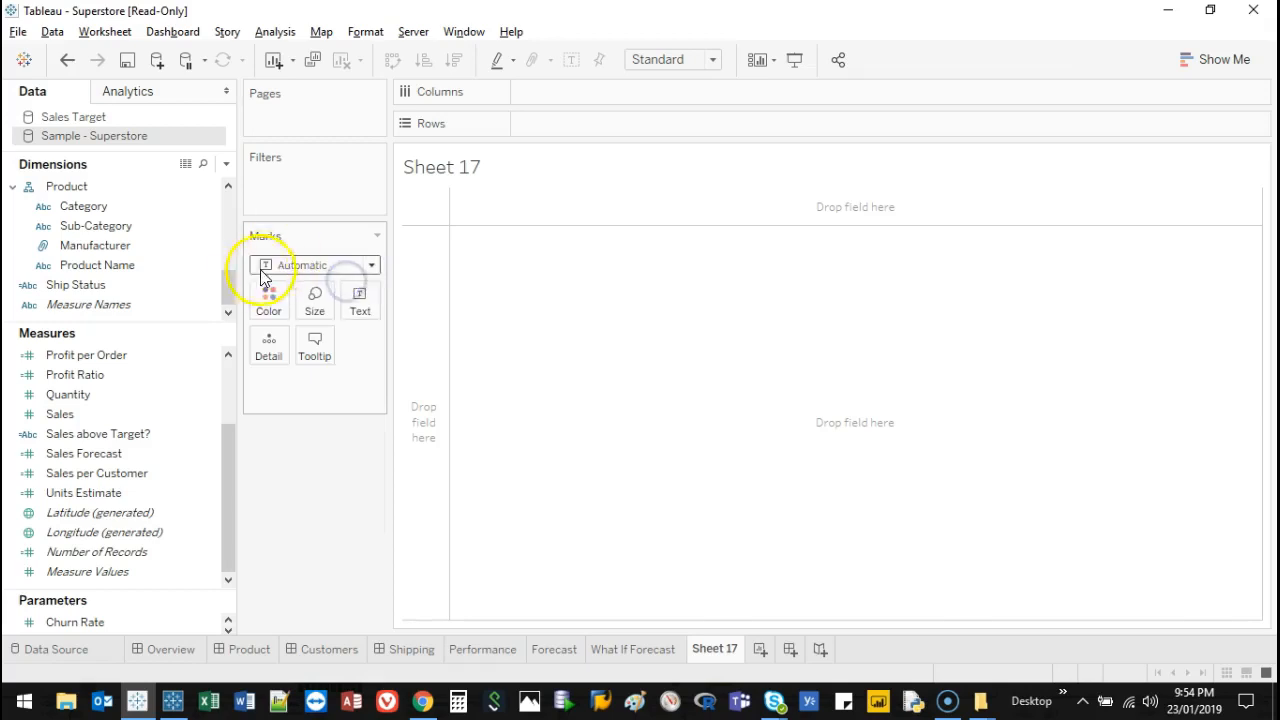
{"action": "left_click", "coordinate": [60, 414]}
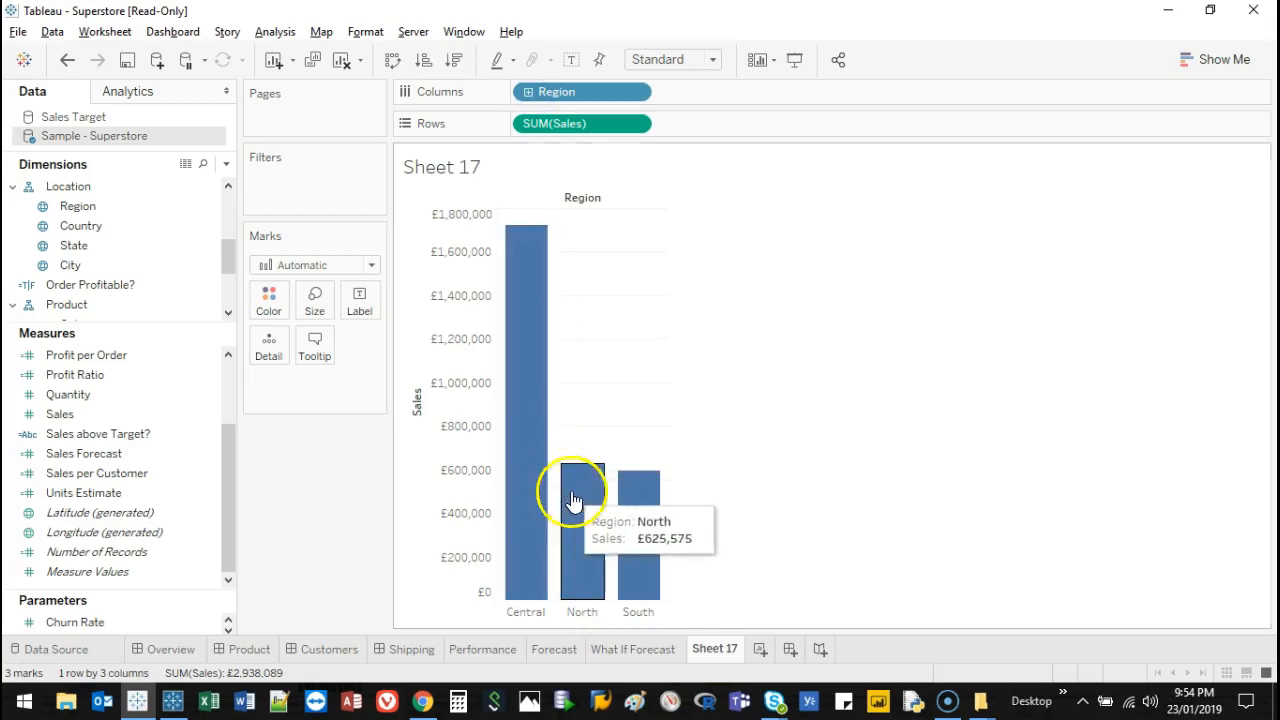
Step: Replace Region with Category and Sub-Category on Columns, undoing the Manufacturer addition
{"action": "left_click_drag", "start_coordinate": [582, 92], "coordinate": [324, 424]}
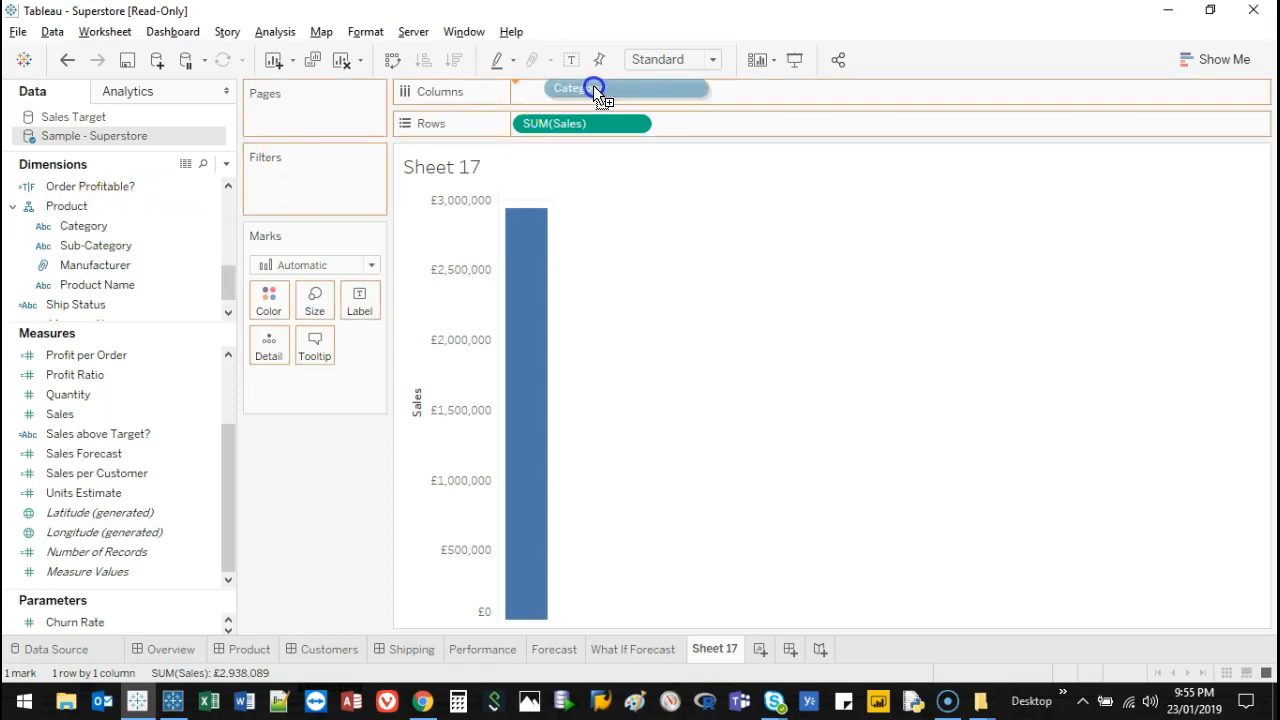
{"action": "left_click_drag", "start_coordinate": [596, 88], "coordinate": [582, 92]}
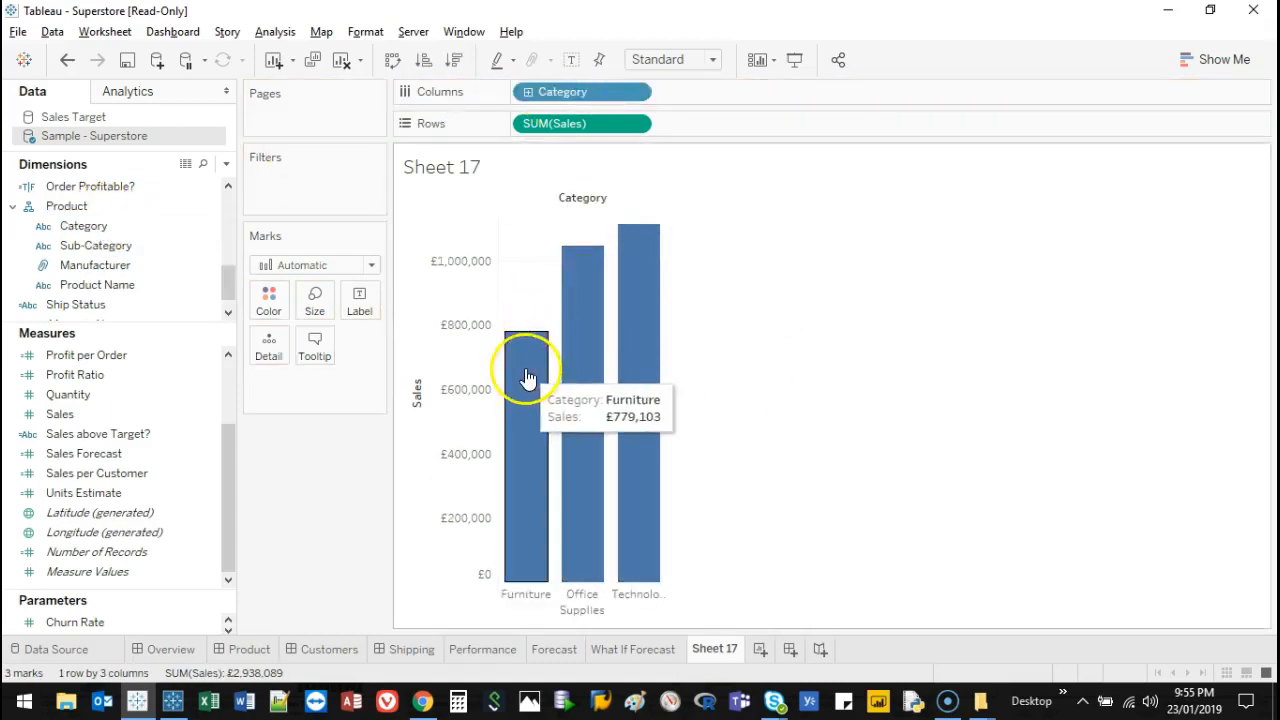
{"action": "mouse_move", "coordinate": [596, 382]}
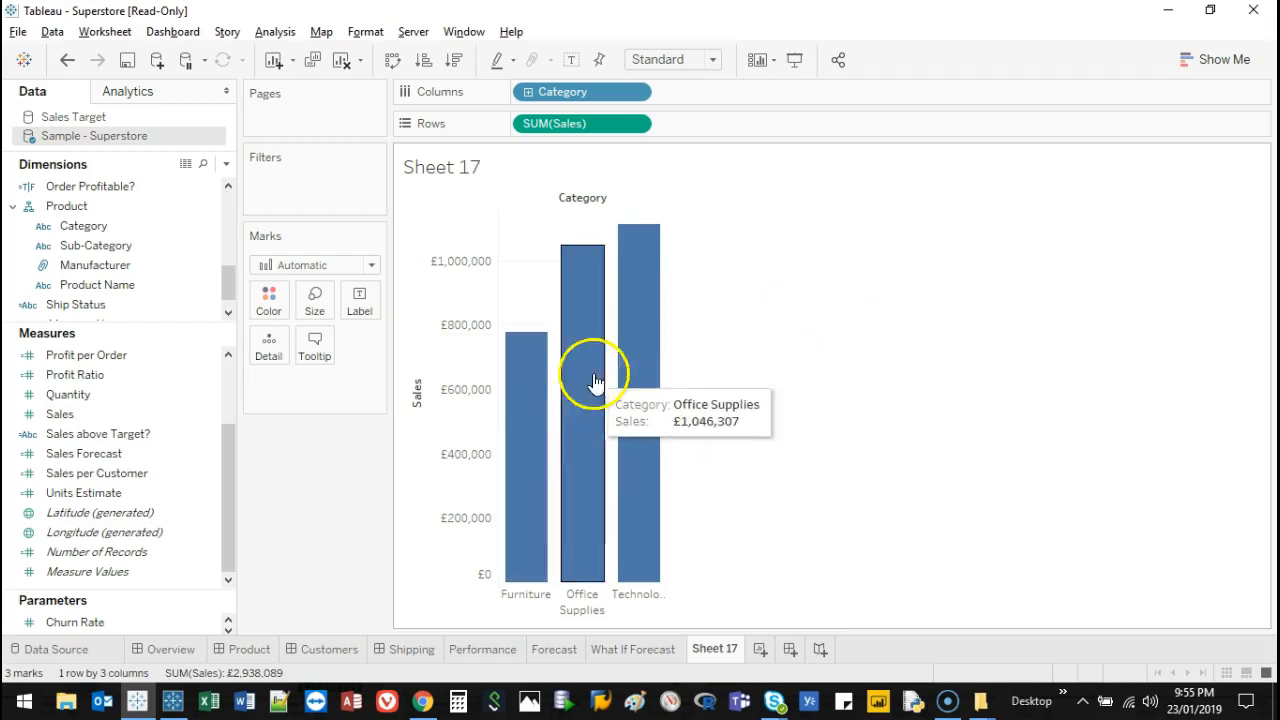
{"action": "left_click", "coordinate": [576, 92]}
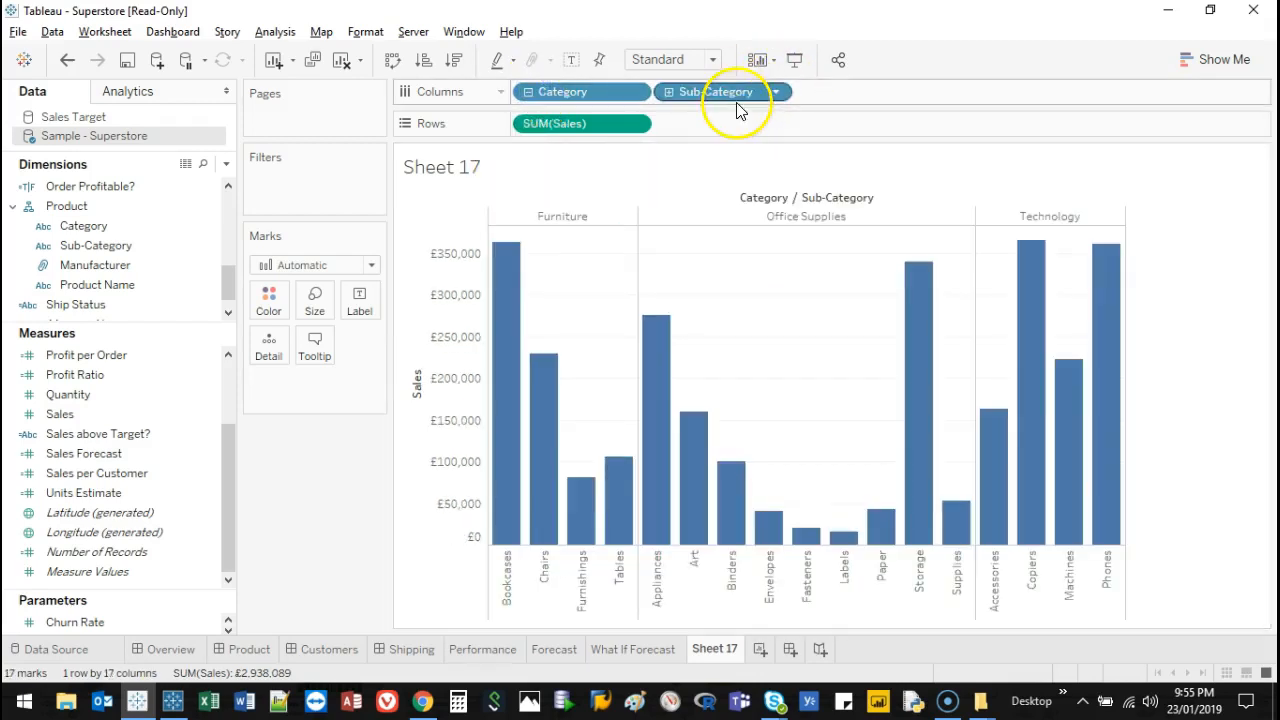
{"action": "mouse_move", "coordinate": [1104, 496]}
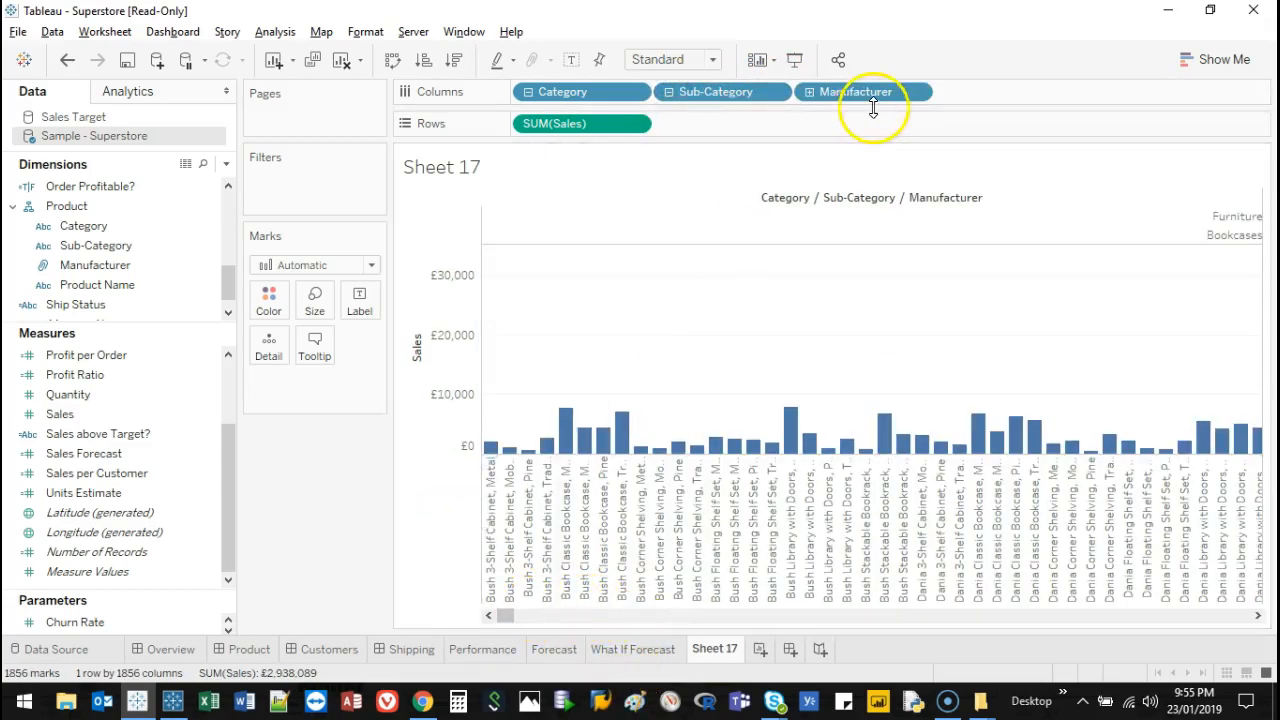
{"action": "left_click", "coordinate": [858, 92]}
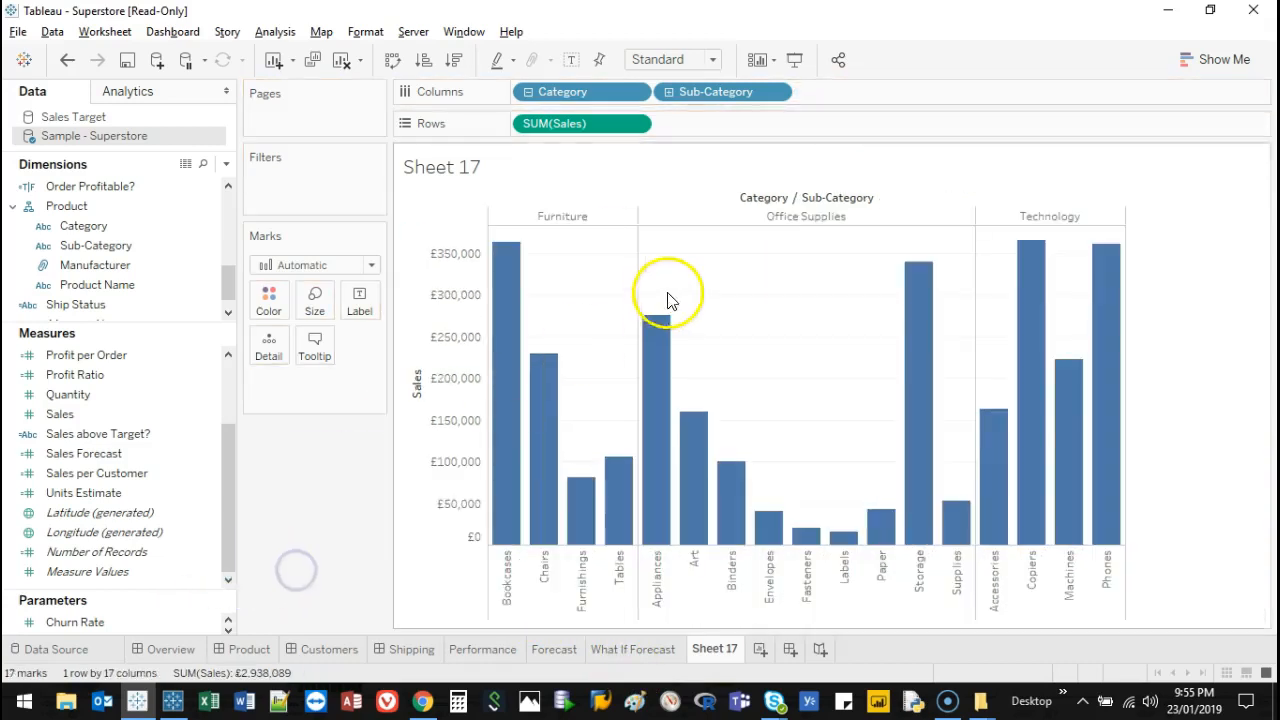
{"action": "mouse_move", "coordinate": [668, 248]}
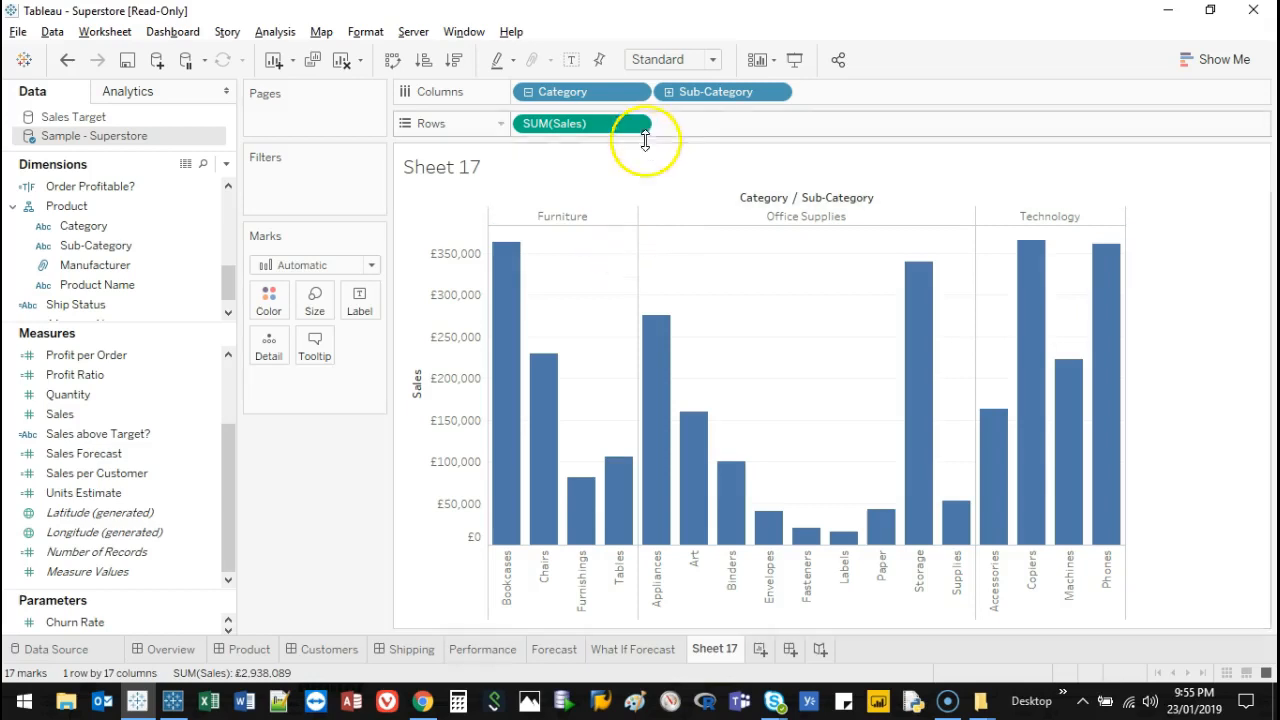
{"action": "mouse_move", "coordinate": [1030, 370]}
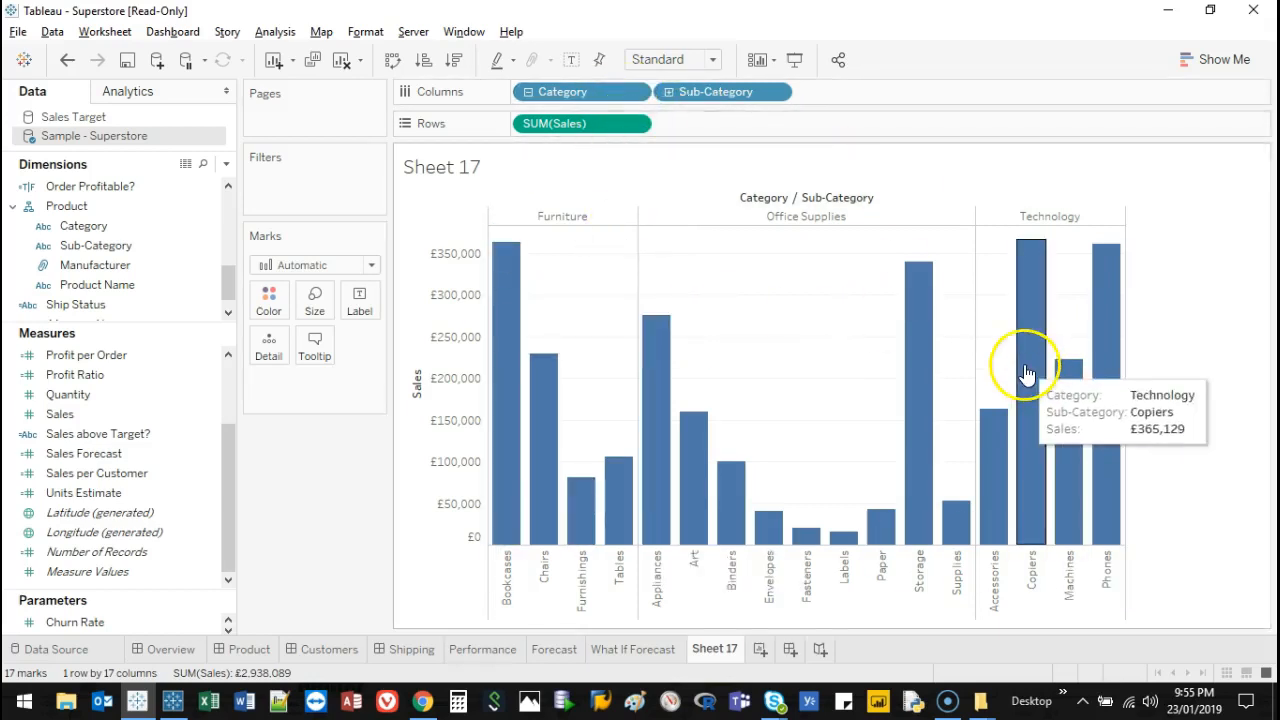
Step: Switch the chart type to packed bubbles via Show Me
{"action": "left_click", "coordinate": [1222, 60]}
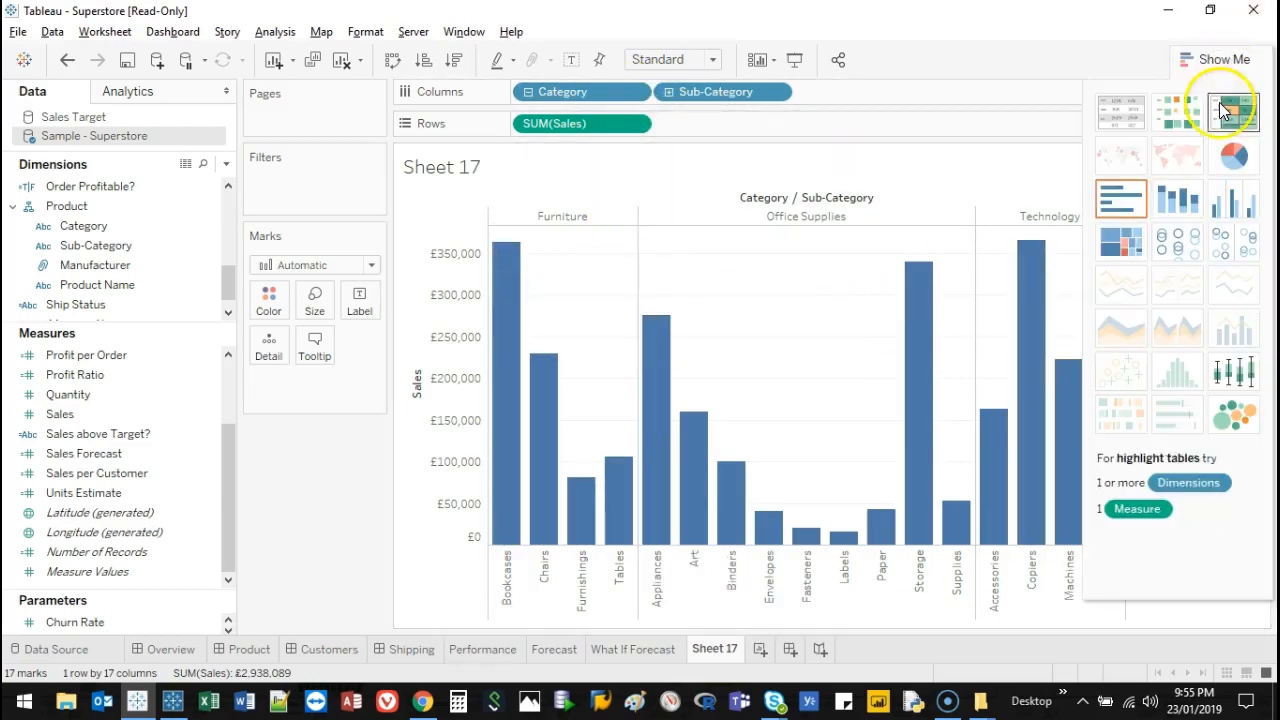
{"action": "mouse_move", "coordinate": [1234, 412]}
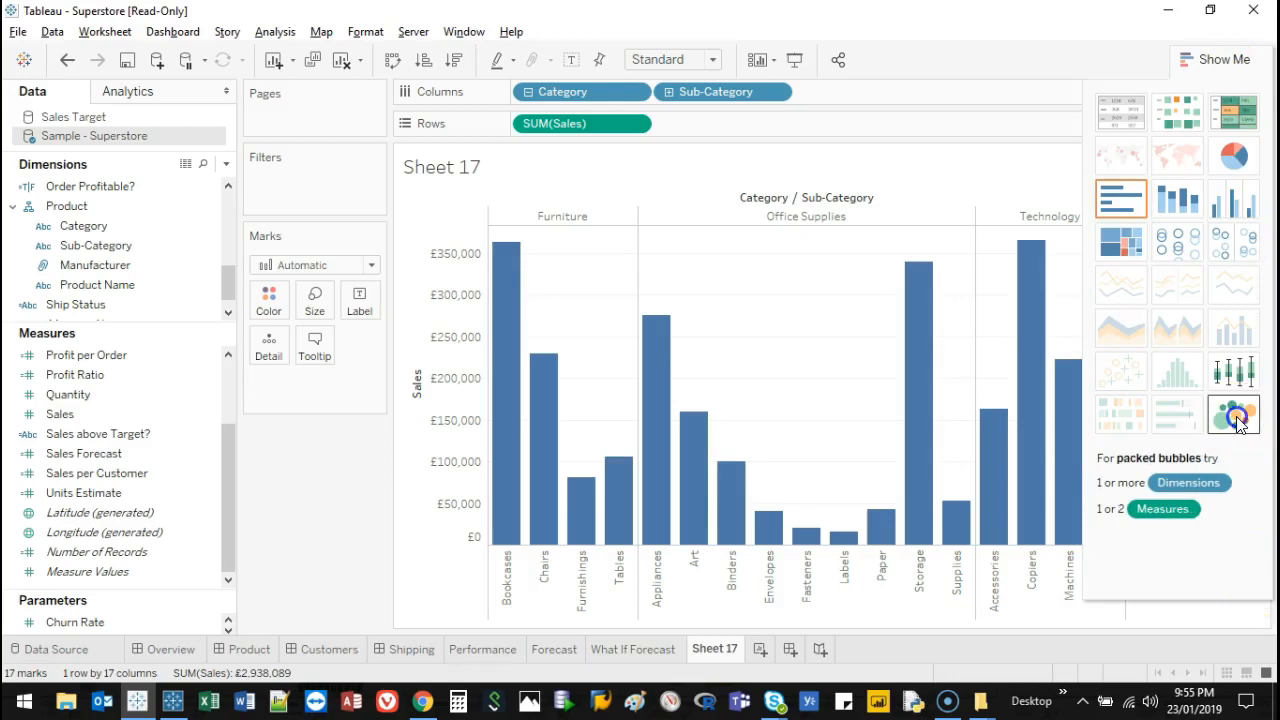
{"action": "left_click", "coordinate": [1234, 414]}
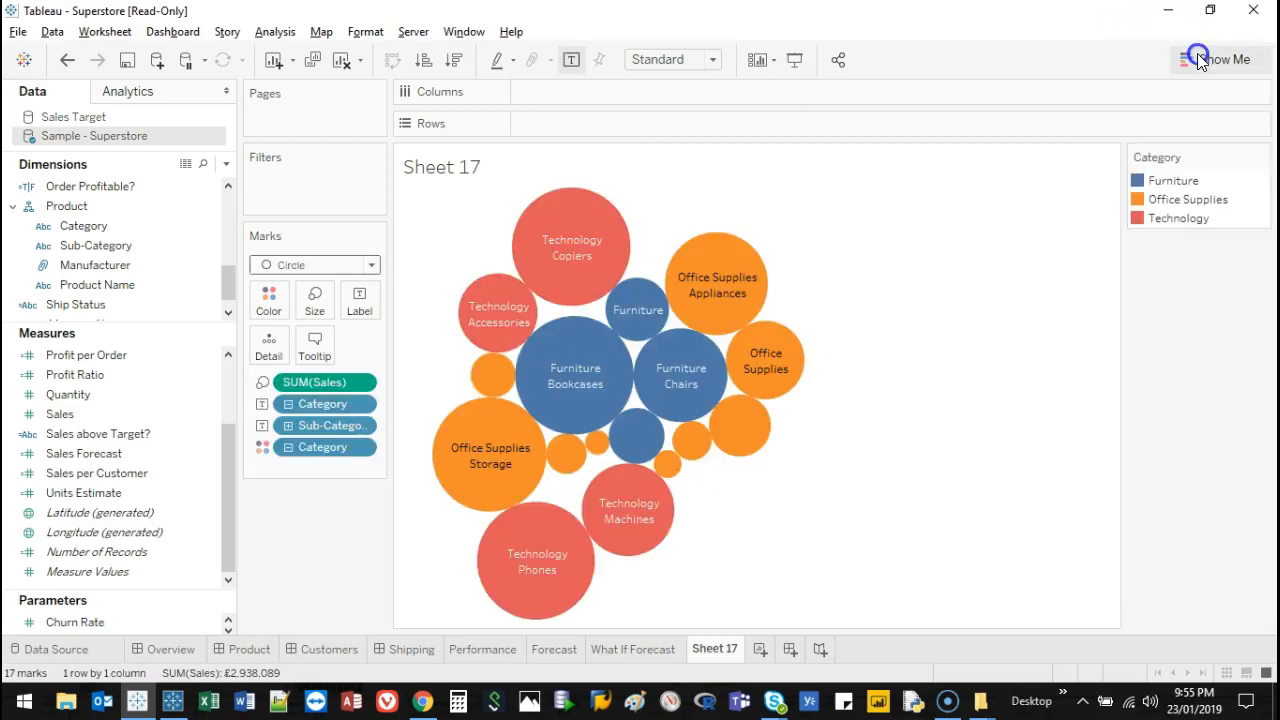
{"action": "mouse_move", "coordinate": [640, 250]}
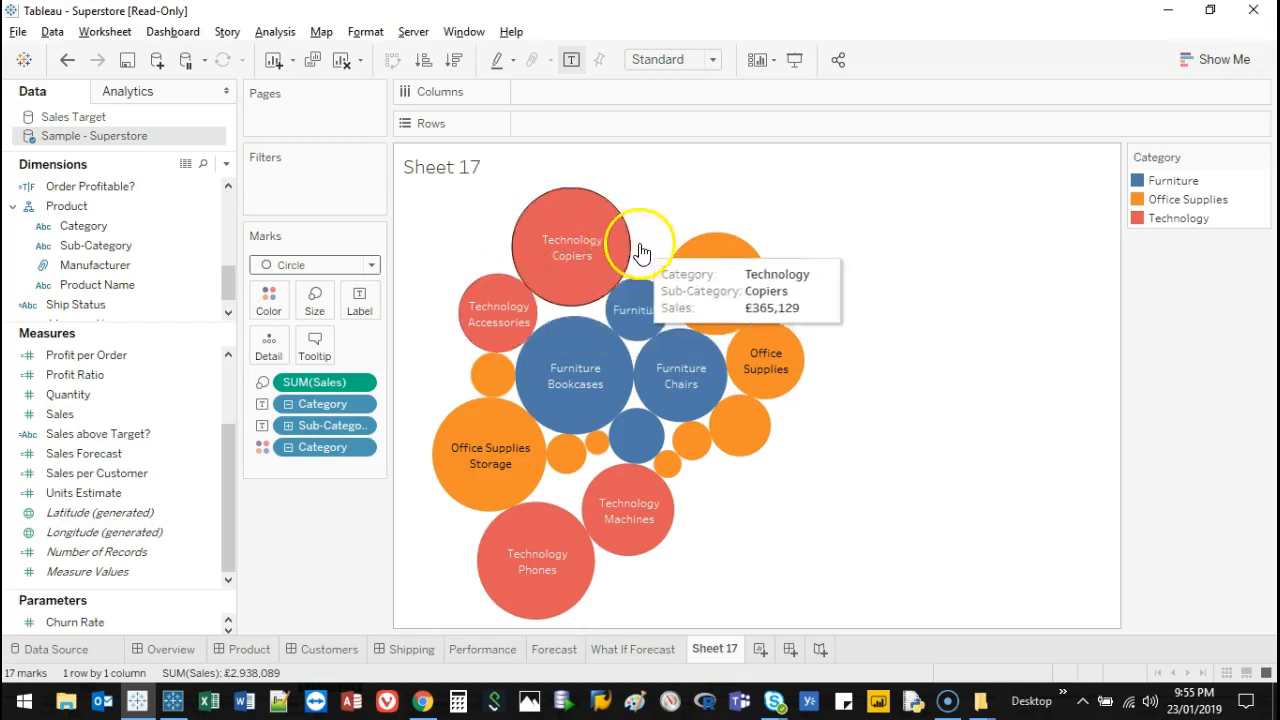
{"action": "mouse_move", "coordinate": [588, 356]}
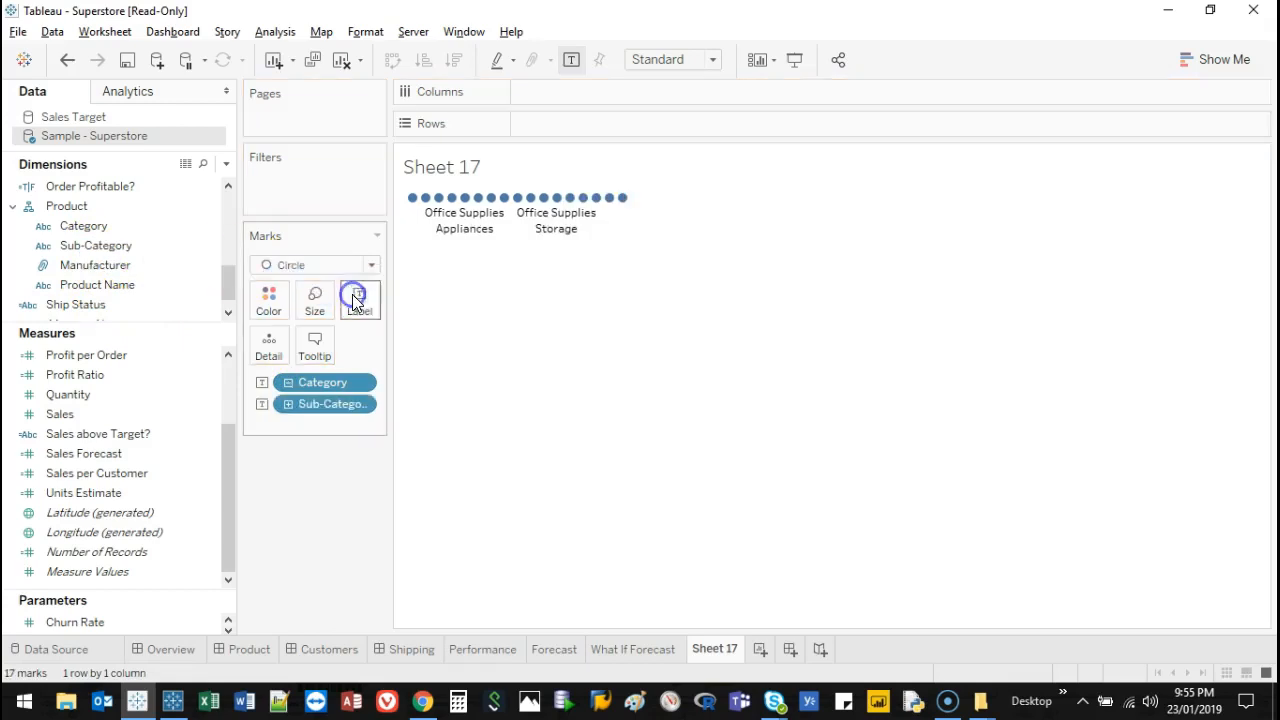
{"action": "mouse_move", "coordinate": [270, 360]}
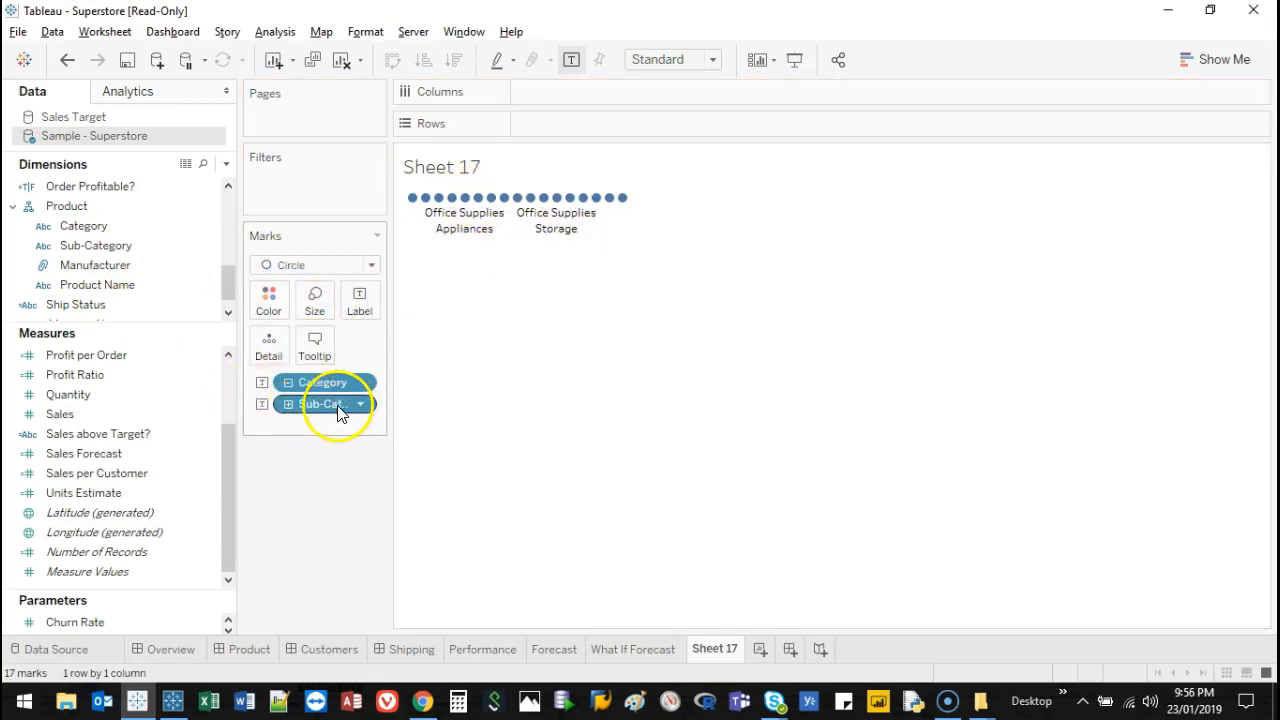
Step: Remove SUM(Sales) sizing and colour the dots by Category rather than Sub-Category
{"action": "left_click", "coordinate": [324, 404]}
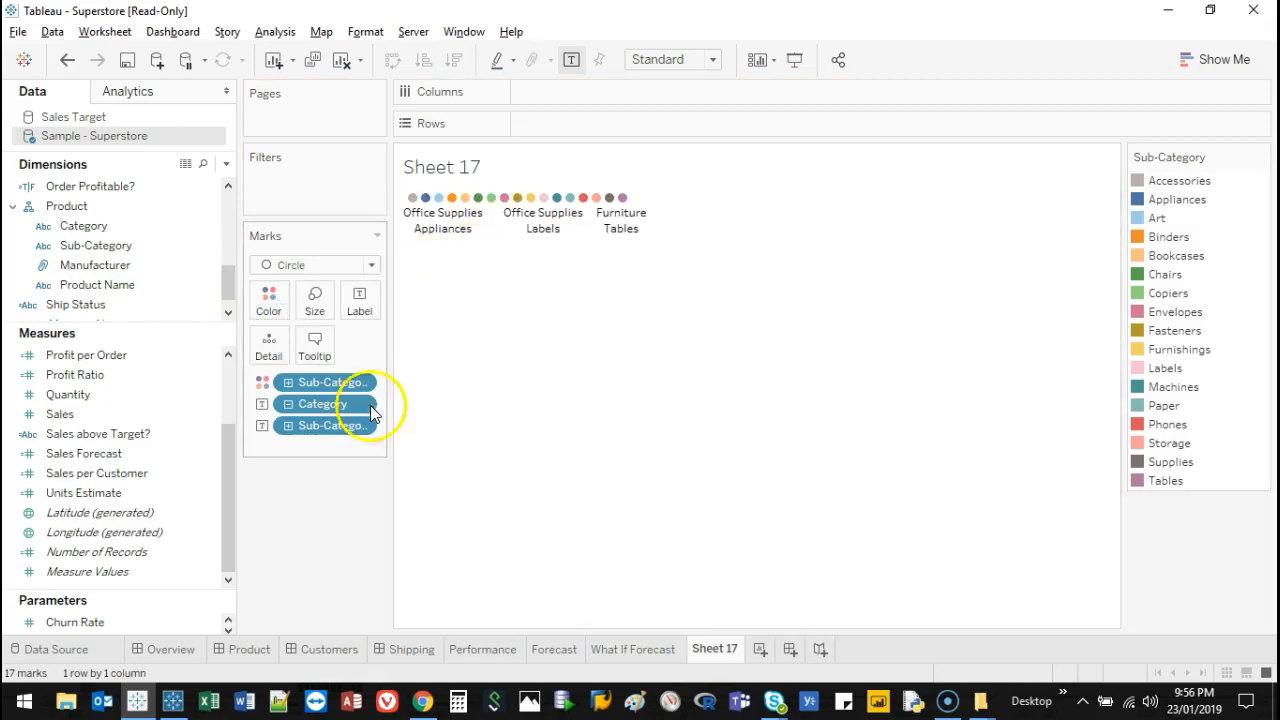
{"action": "left_click_drag", "start_coordinate": [320, 404], "coordinate": [168, 248]}
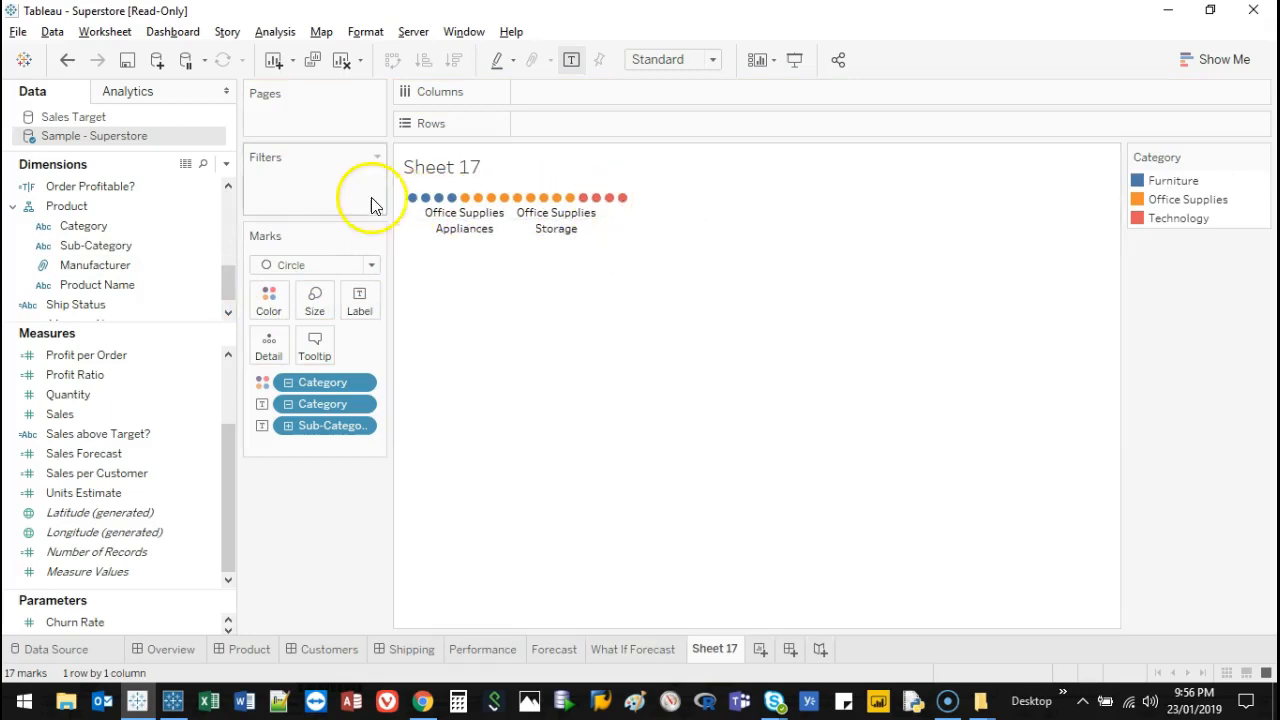
{"action": "left_click", "coordinate": [74, 374]}
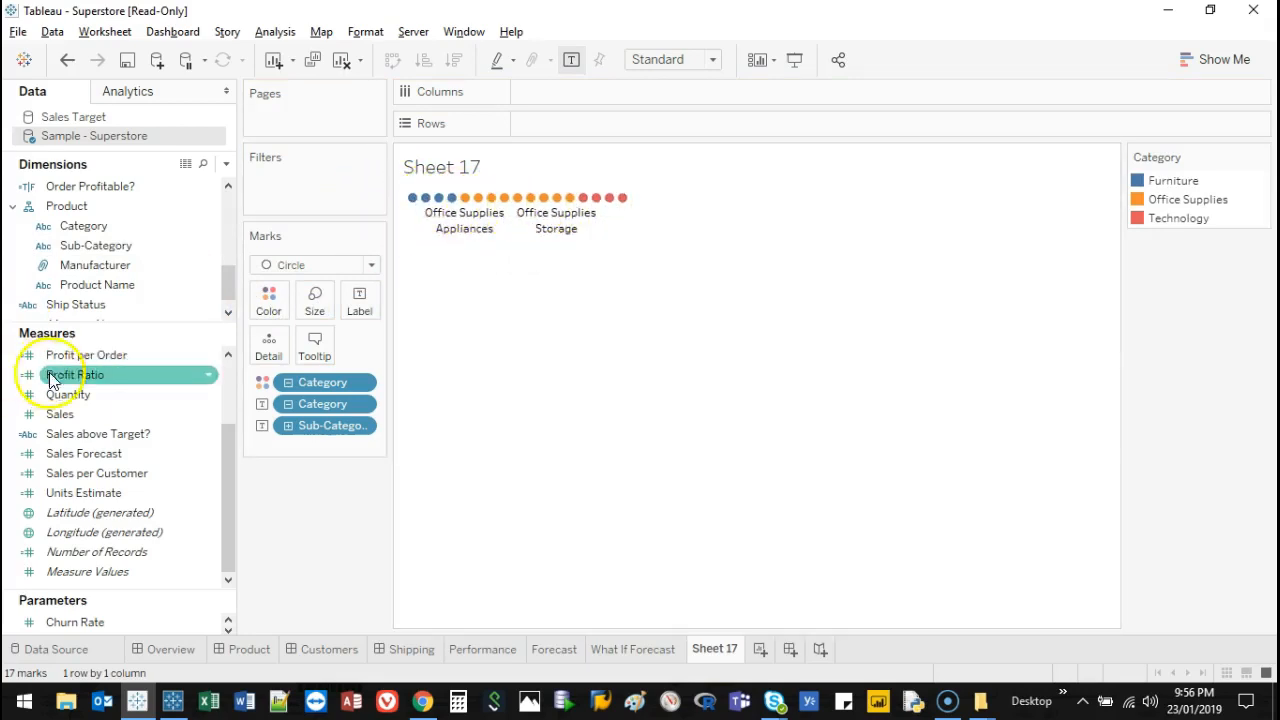
Step: Add Sales back to the Marks card so it sizes the bubbles again
{"action": "left_click", "coordinate": [60, 414]}
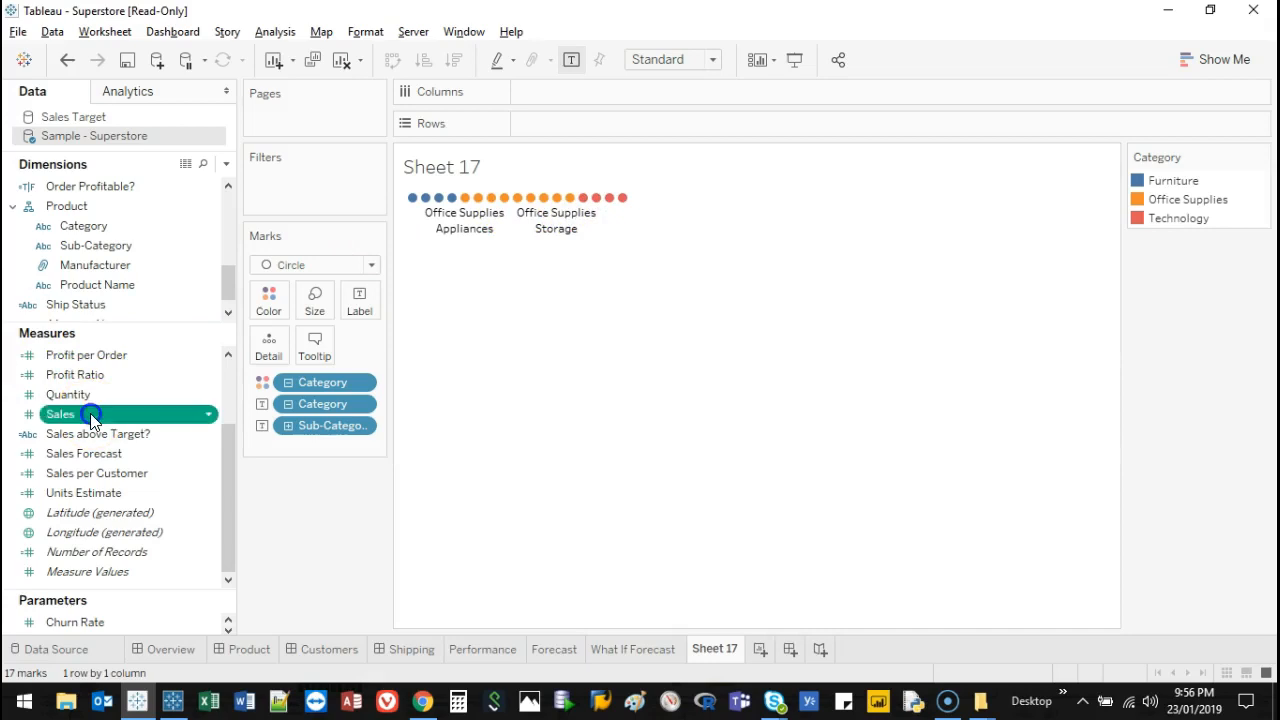
{"action": "left_click_drag", "start_coordinate": [60, 414], "coordinate": [324, 300]}
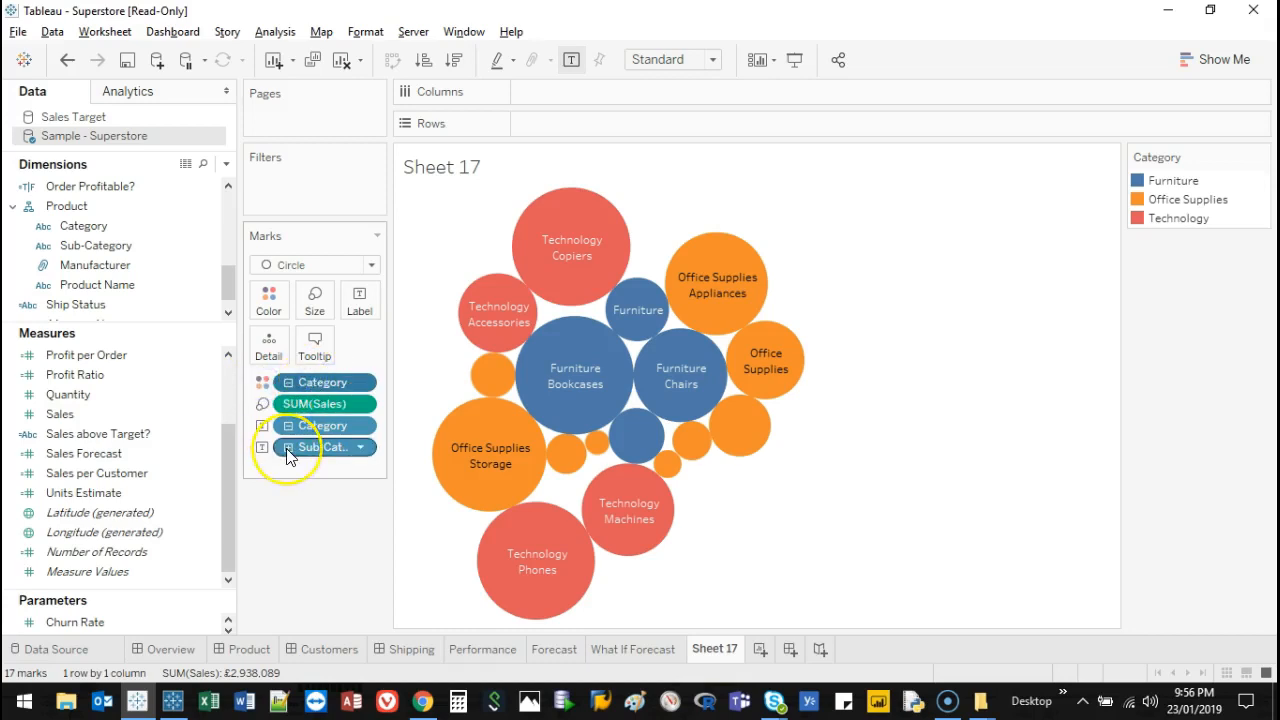
{"action": "mouse_move", "coordinate": [320, 448]}
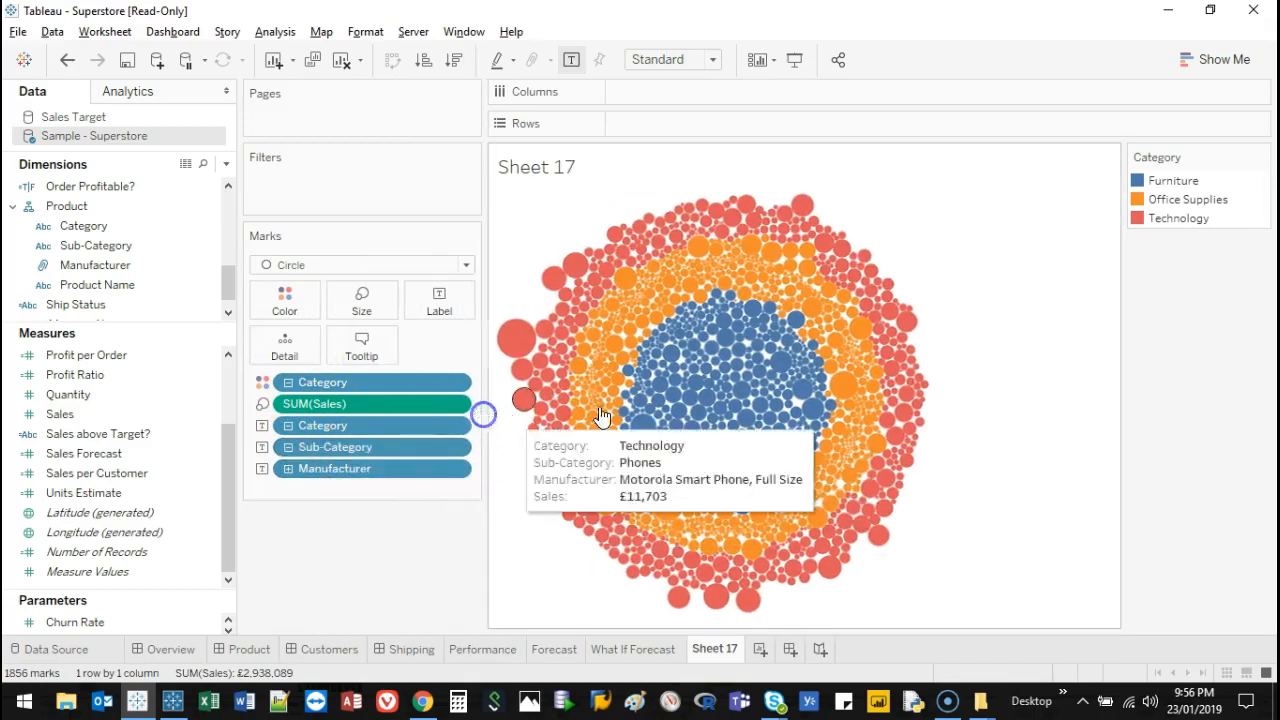
{"action": "mouse_move", "coordinate": [700, 340]}
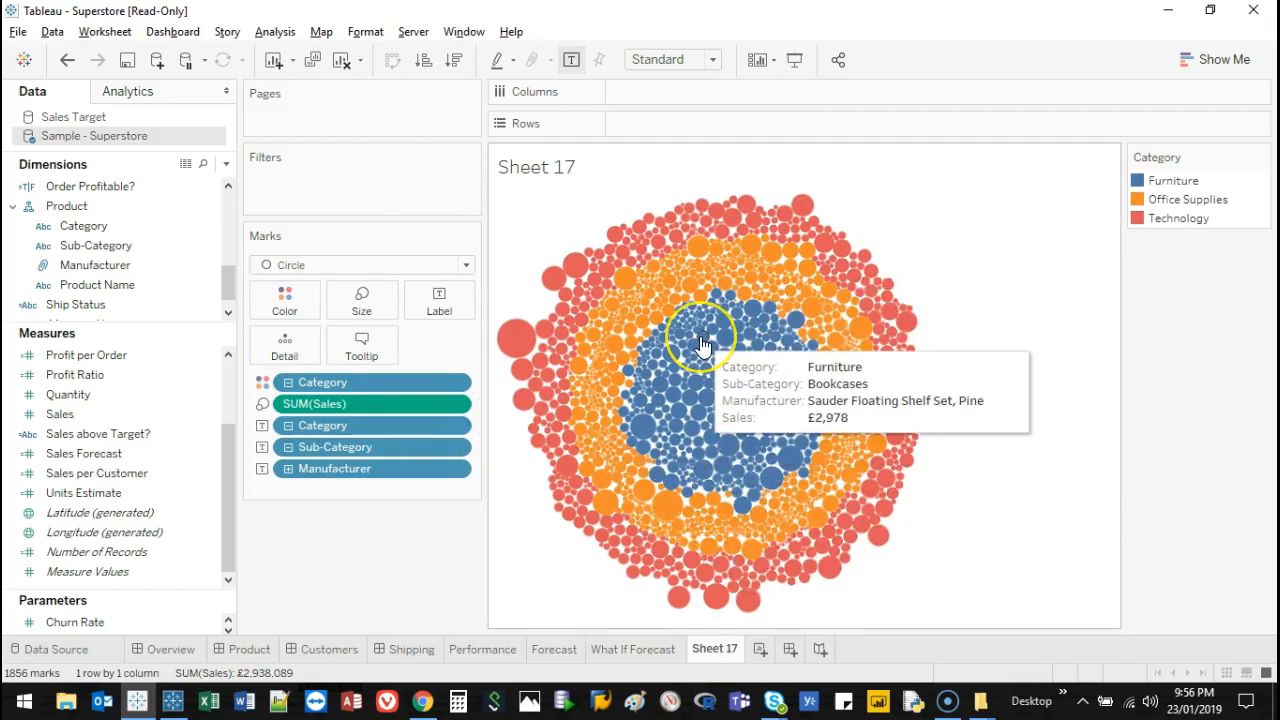
{"action": "mouse_move", "coordinate": [490, 390]}
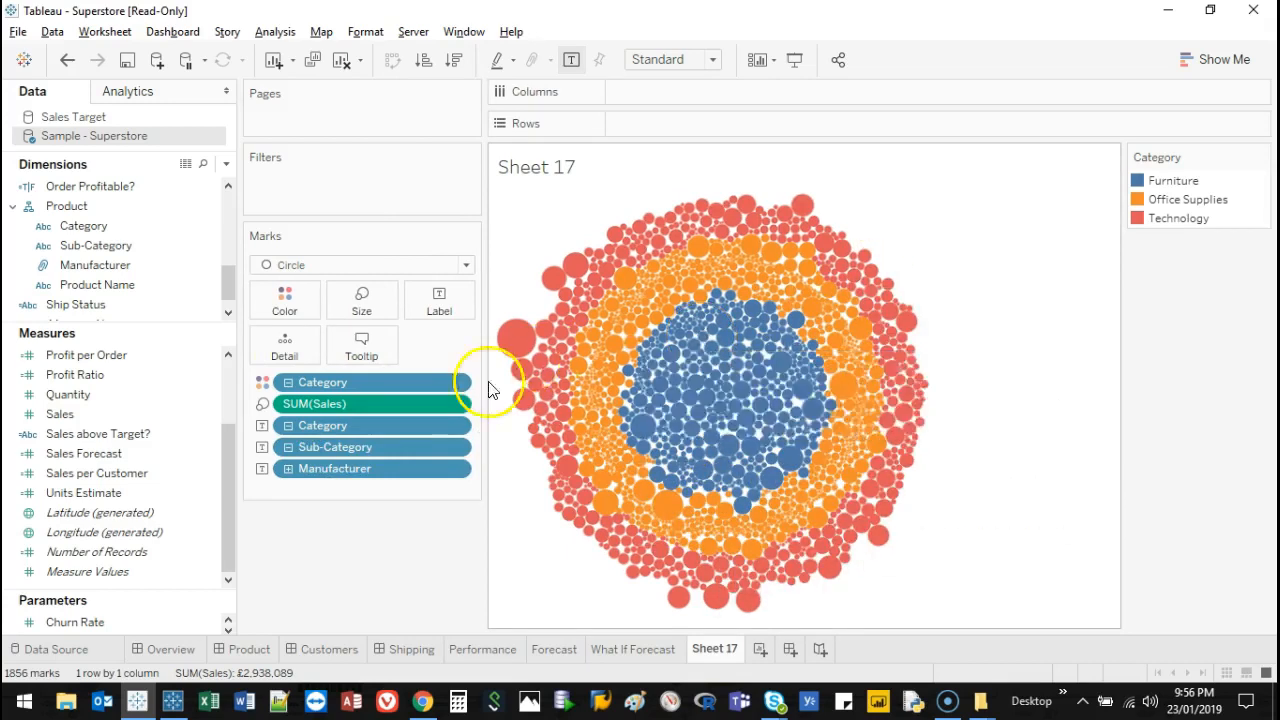
{"action": "mouse_move", "coordinate": [700, 382]}
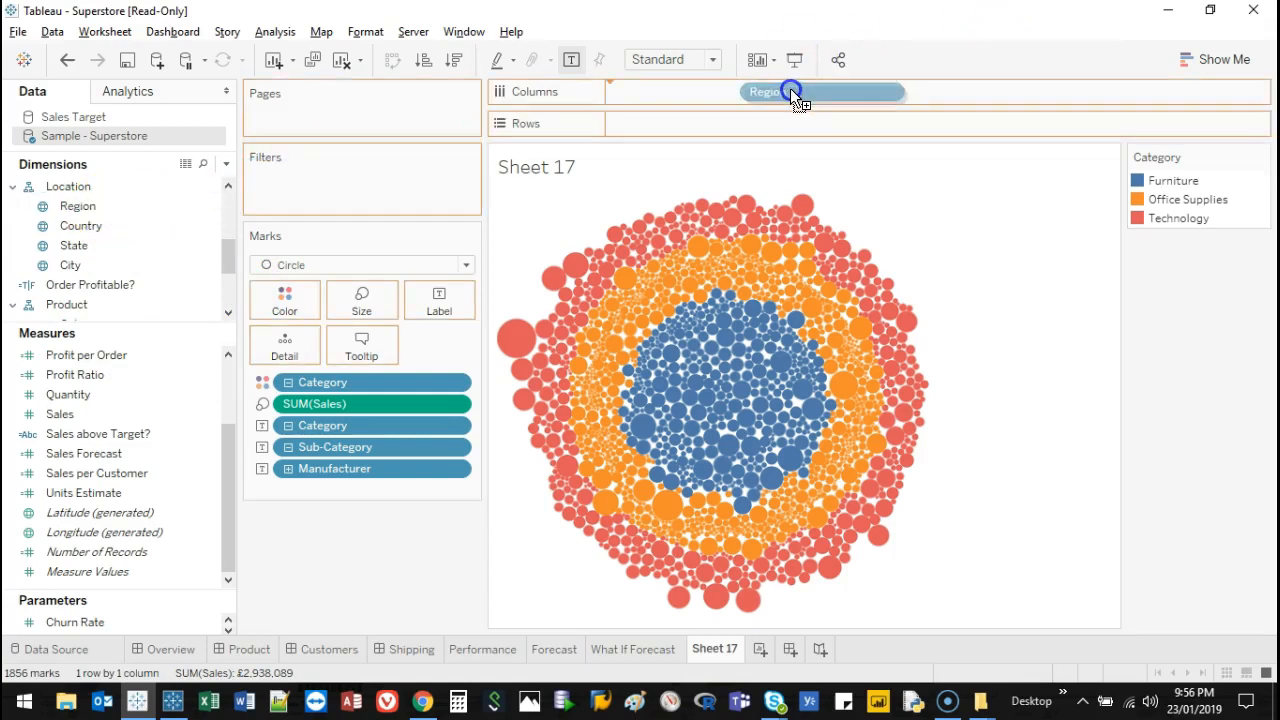
Step: Place Region on Columns to create Central, North and South bubble clusters
{"action": "left_click_drag", "start_coordinate": [790, 92], "coordinate": [676, 92]}
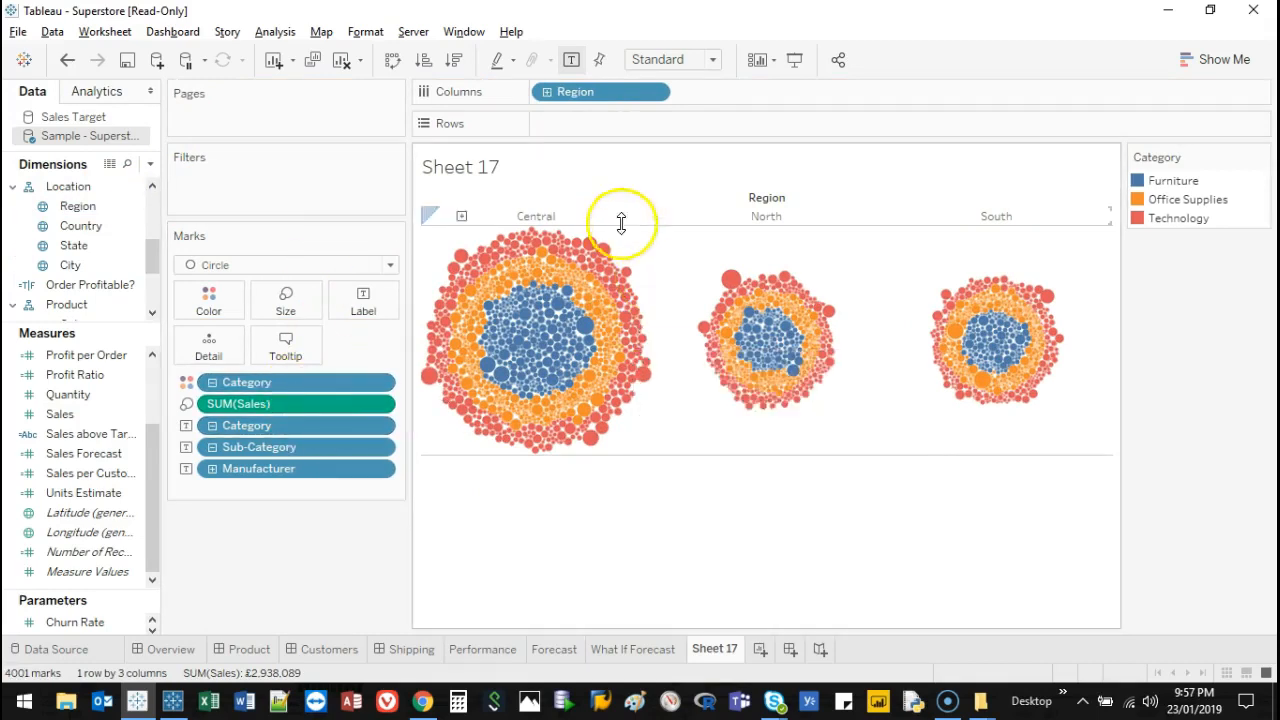
{"action": "mouse_move", "coordinate": [658, 298]}
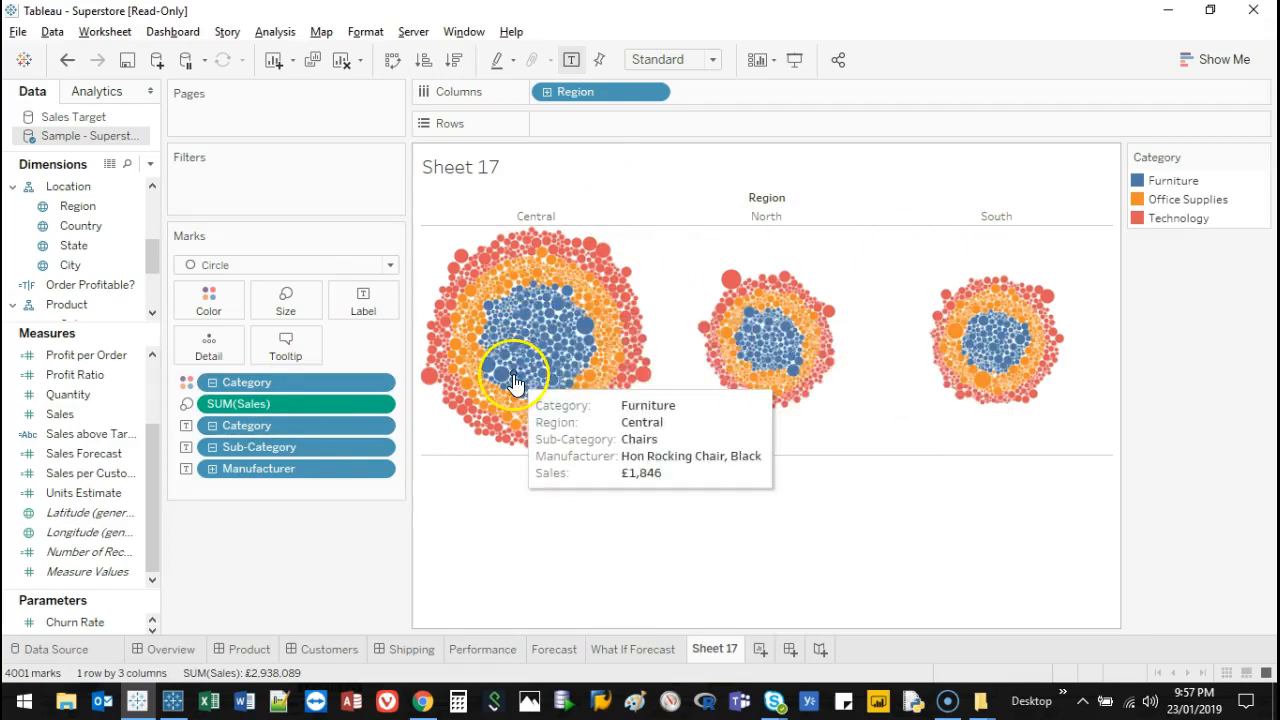
{"action": "mouse_move", "coordinate": [548, 348]}
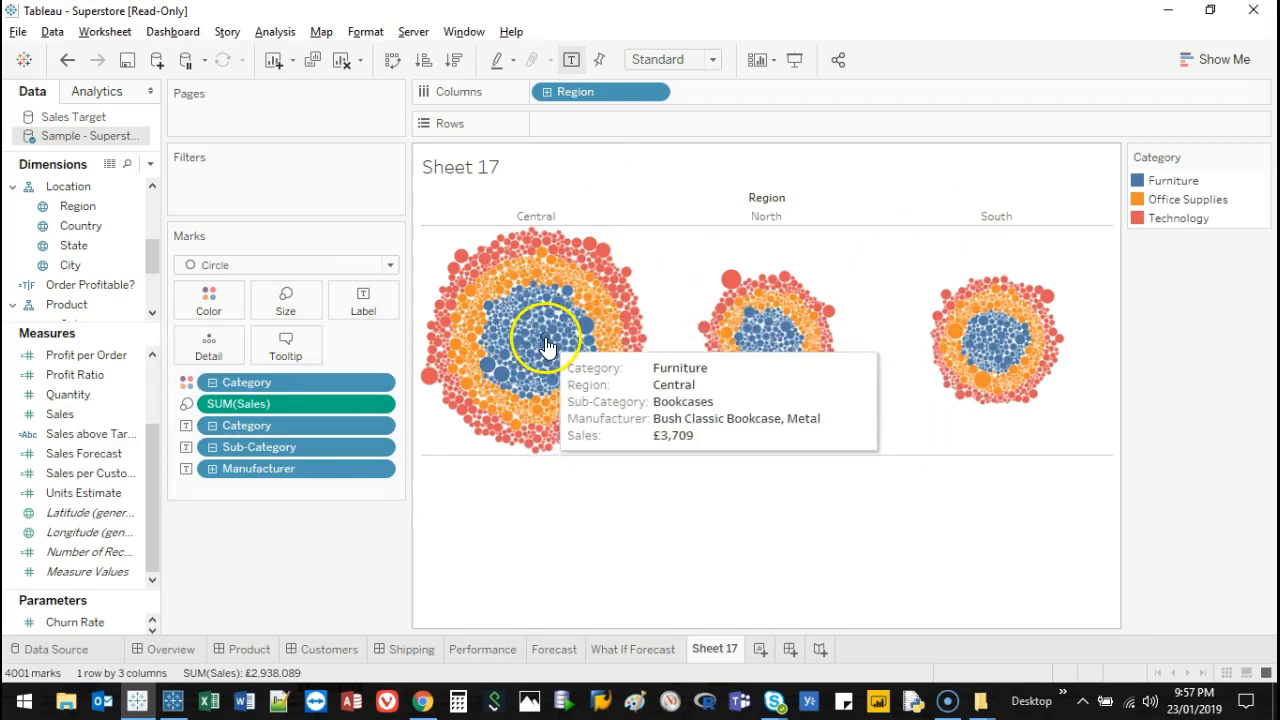
{"action": "mouse_move", "coordinate": [728, 336]}
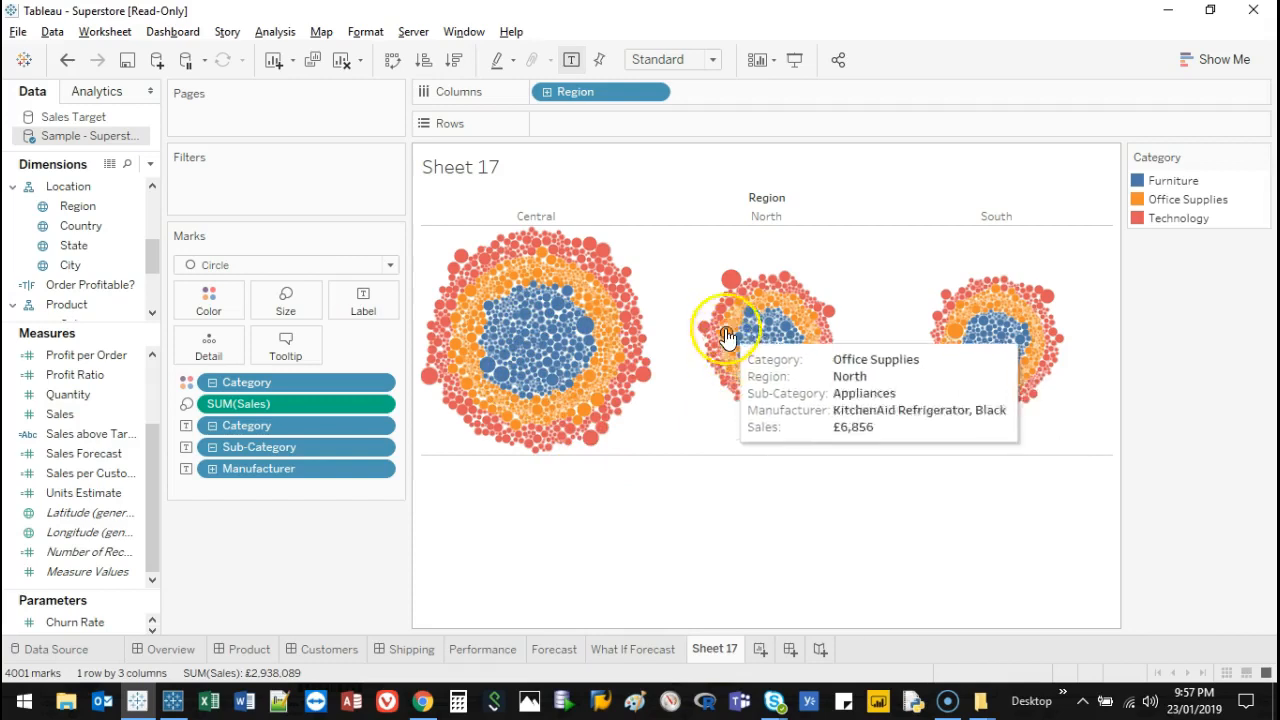
{"action": "mouse_move", "coordinate": [776, 338]}
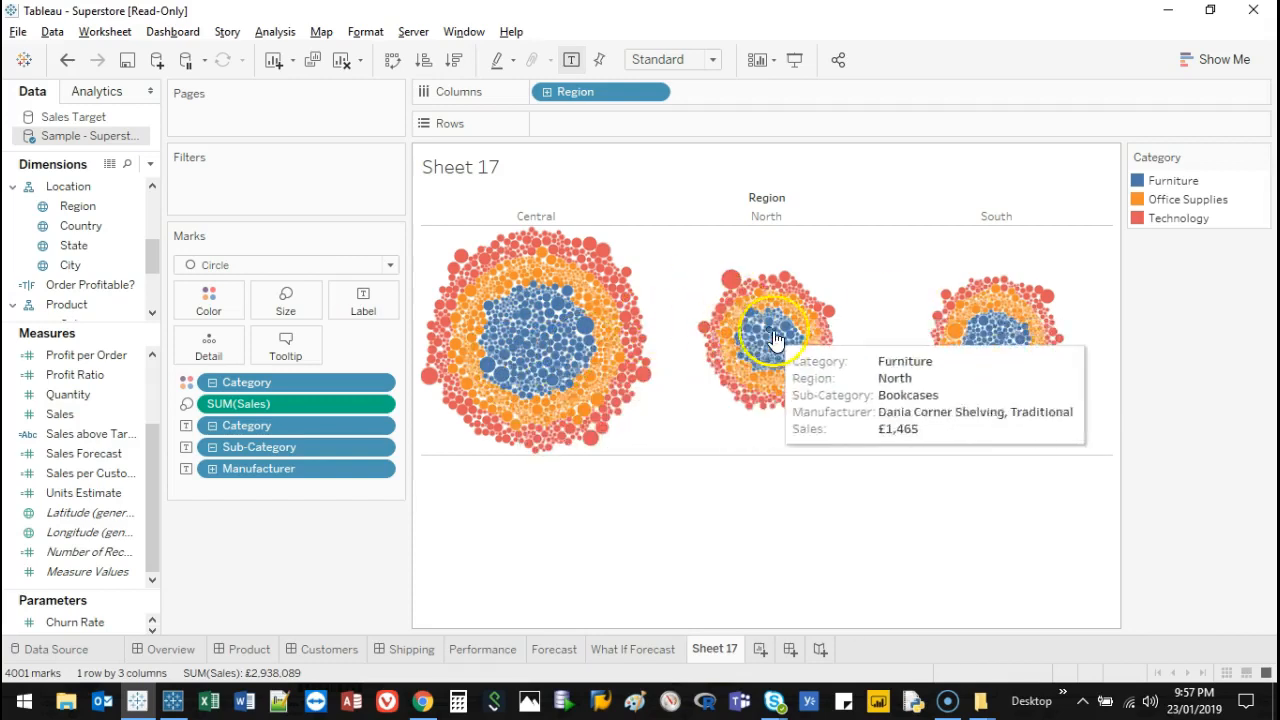
{"action": "mouse_move", "coordinate": [1060, 344]}
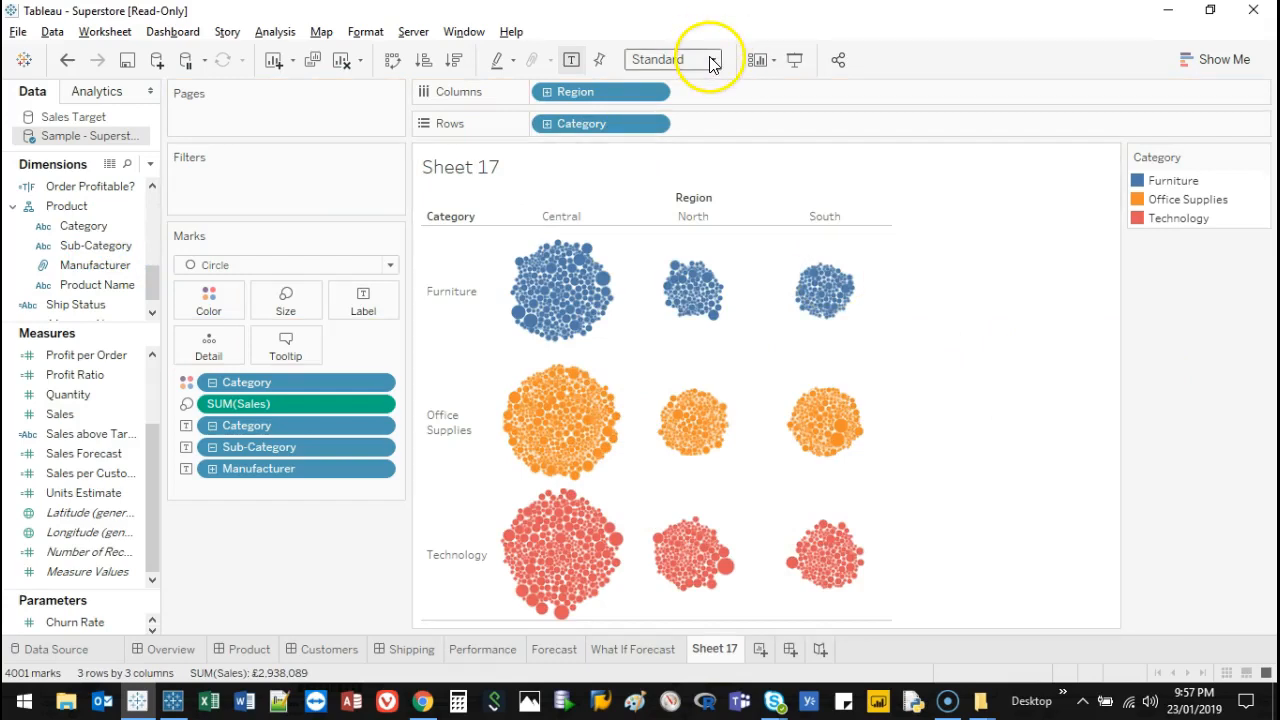
Step: Set the view fit from Standard to Entire View
{"action": "left_click", "coordinate": [710, 60]}
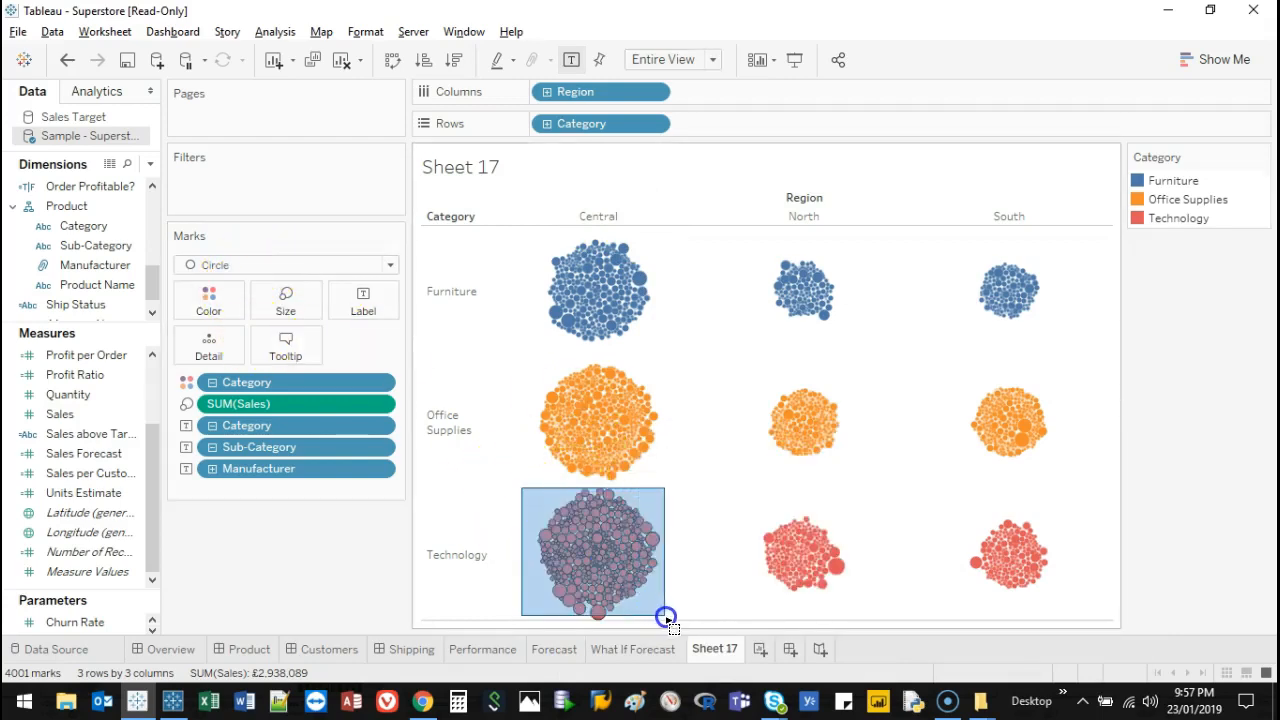
Step: Keep only the Technology bubble cluster for the Central region
{"action": "left_click", "coordinate": [620, 560]}
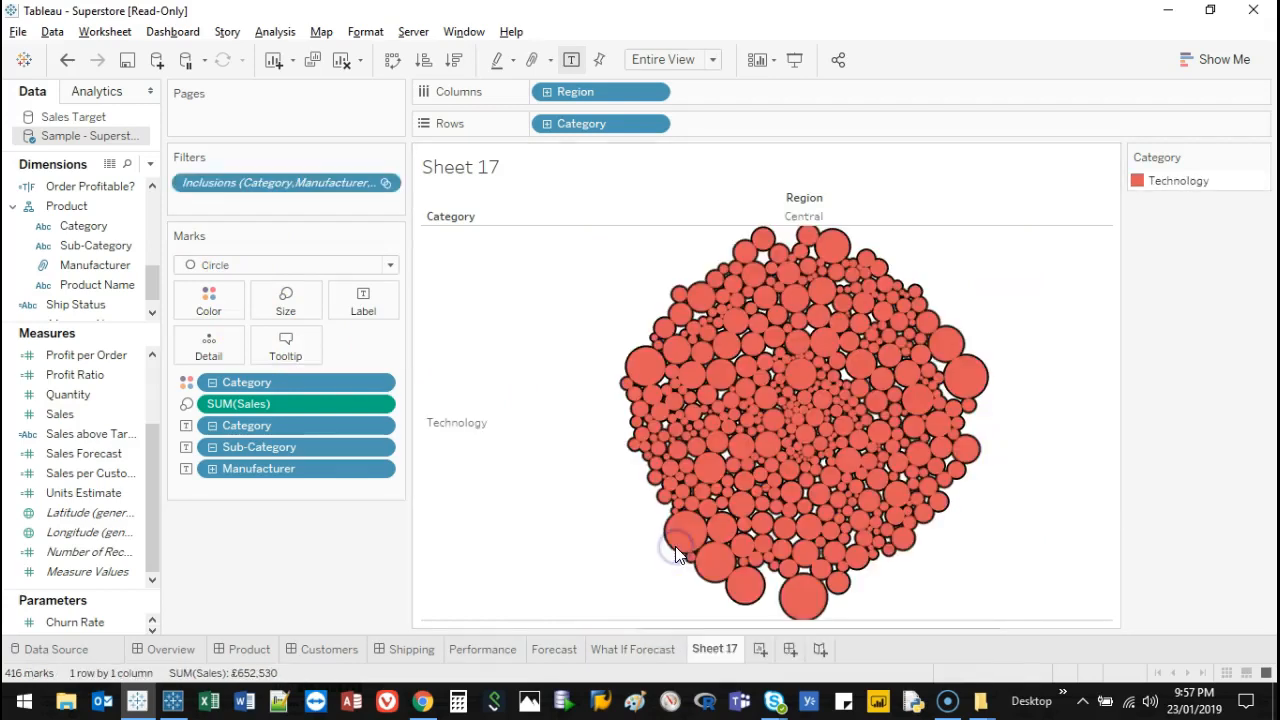
{"action": "mouse_move", "coordinate": [958, 344]}
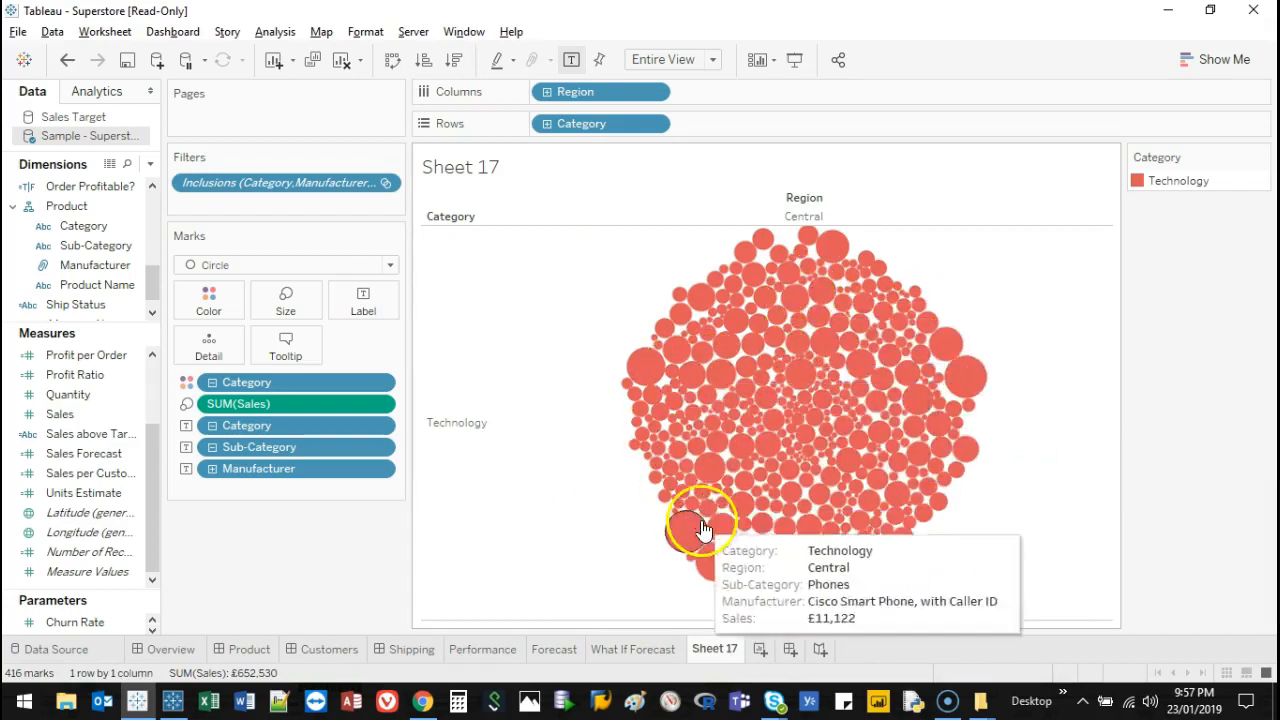
{"action": "mouse_move", "coordinate": [804, 460]}
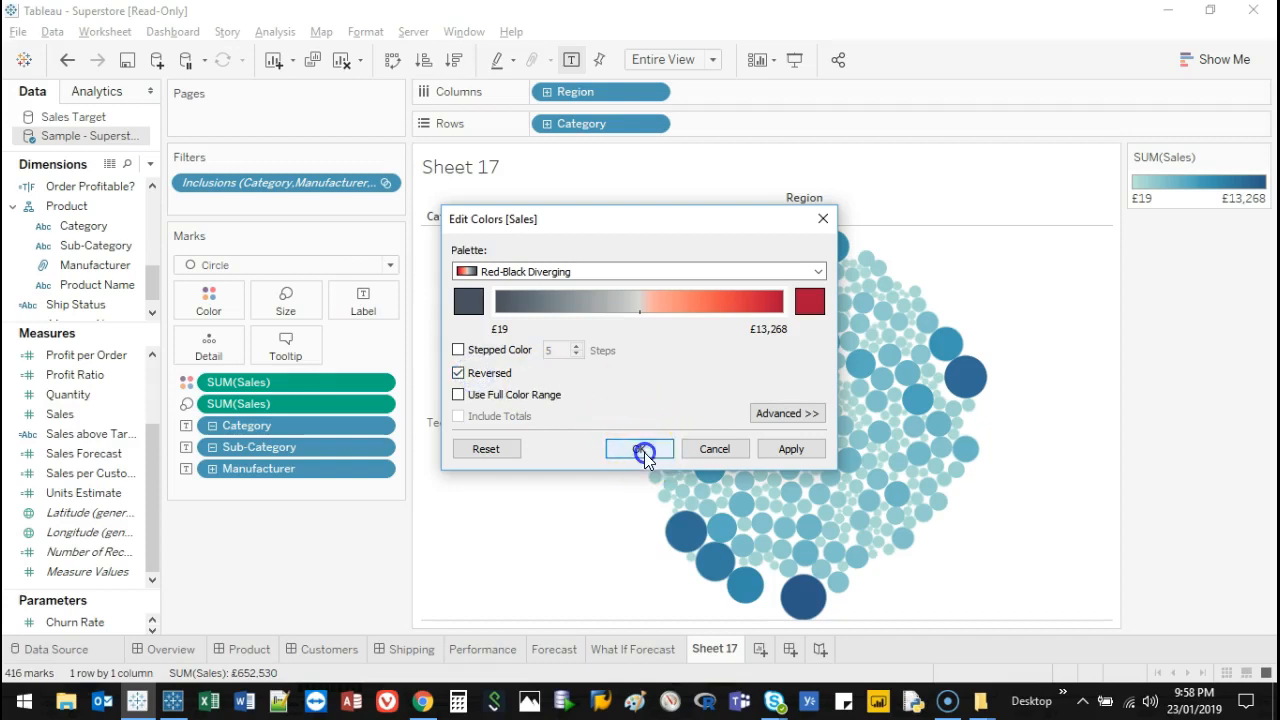
Step: Colour bubbles by SUM(Sales) with the Red-Black Diverging palette, reversed
{"action": "left_click", "coordinate": [640, 448]}
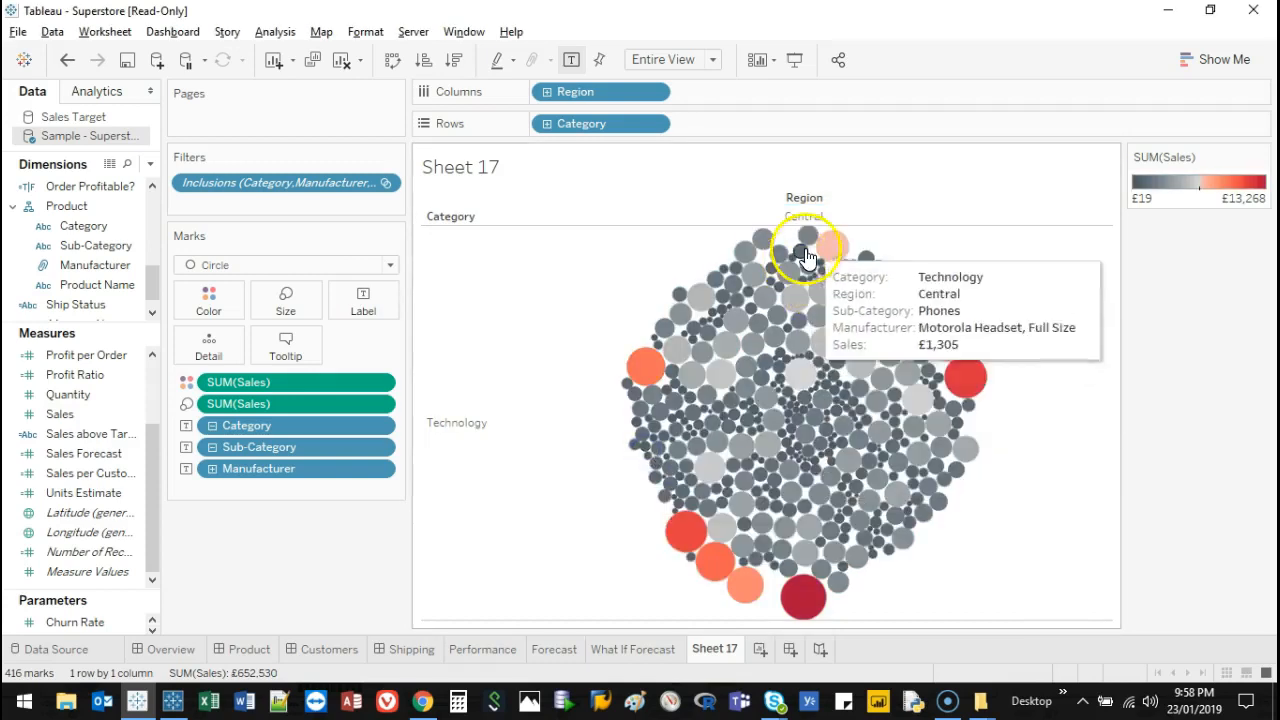
{"action": "mouse_move", "coordinate": [800, 616]}
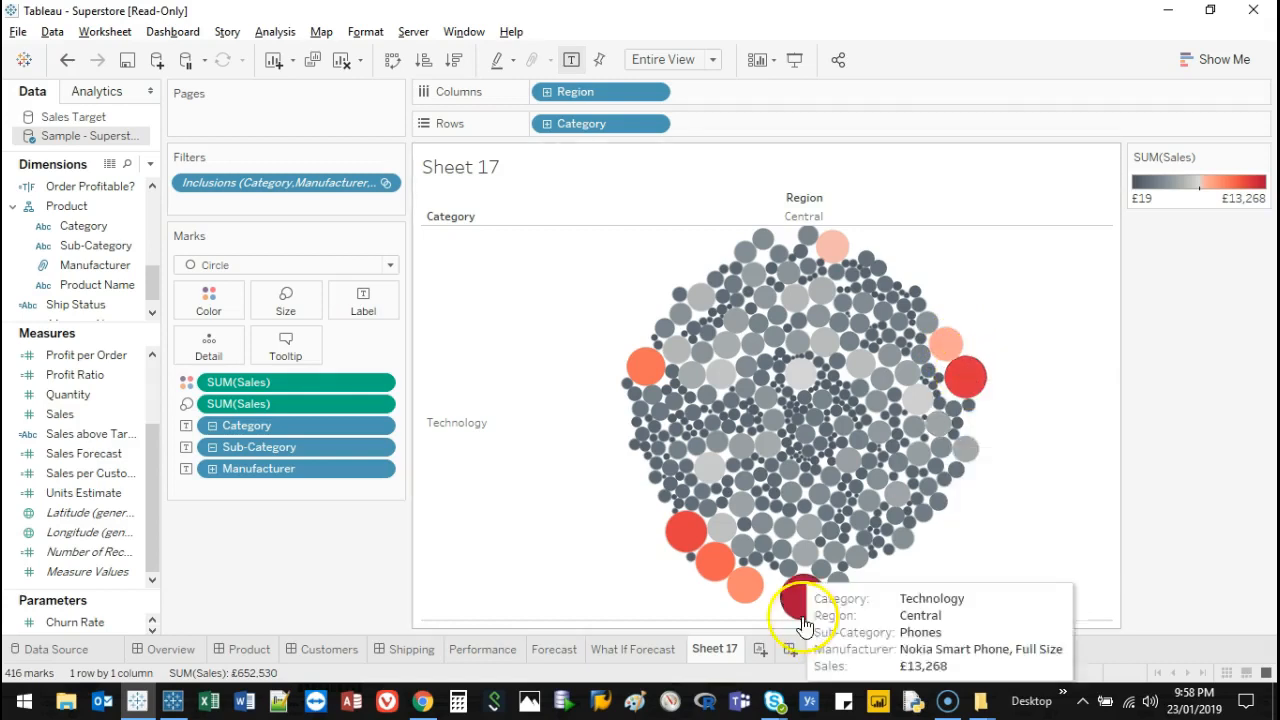
{"action": "mouse_move", "coordinate": [852, 292]}
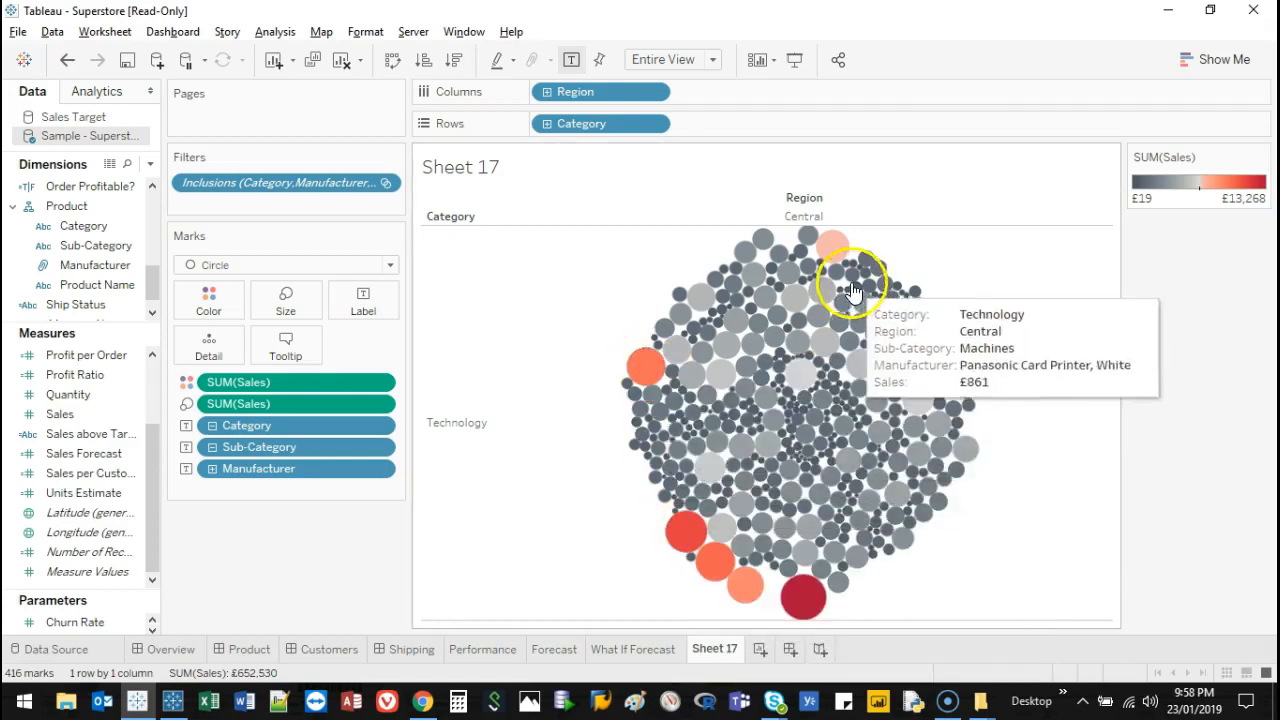
{"action": "left_click", "coordinate": [832, 246]}
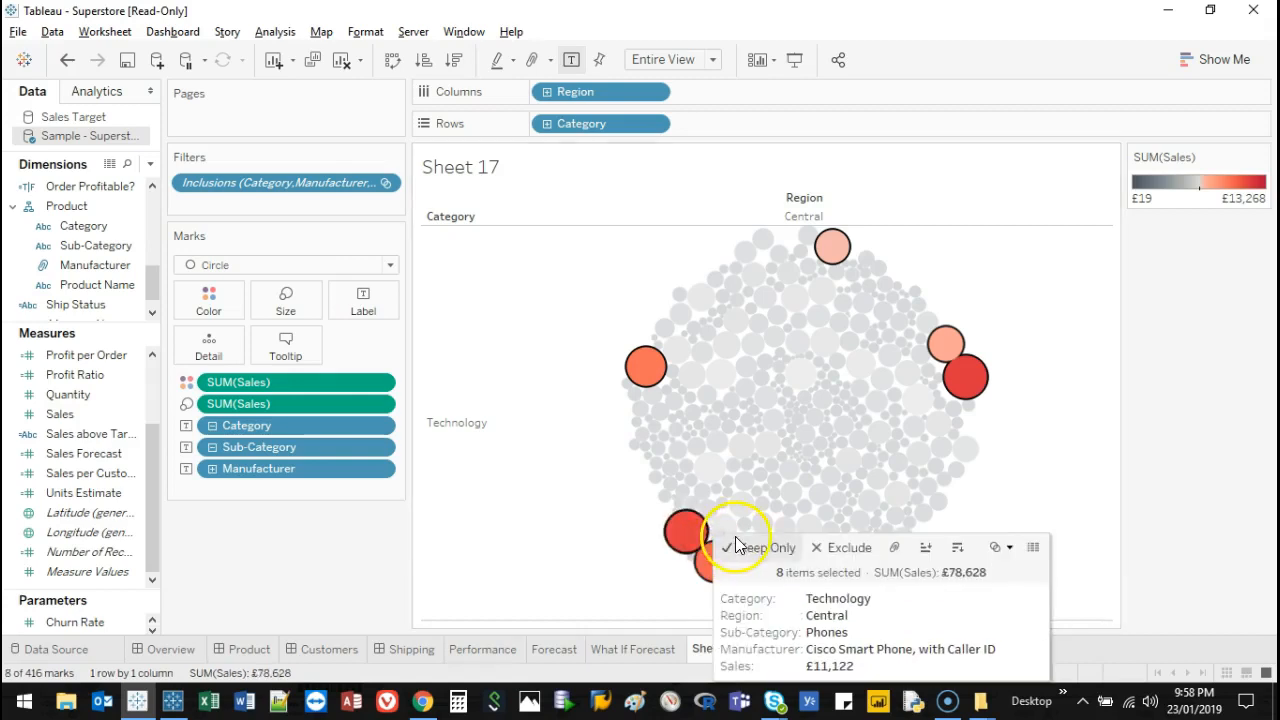
Step: Keep only the eight highest-selling bubbles and label them by Manufacturer
{"action": "left_click", "coordinate": [762, 548]}
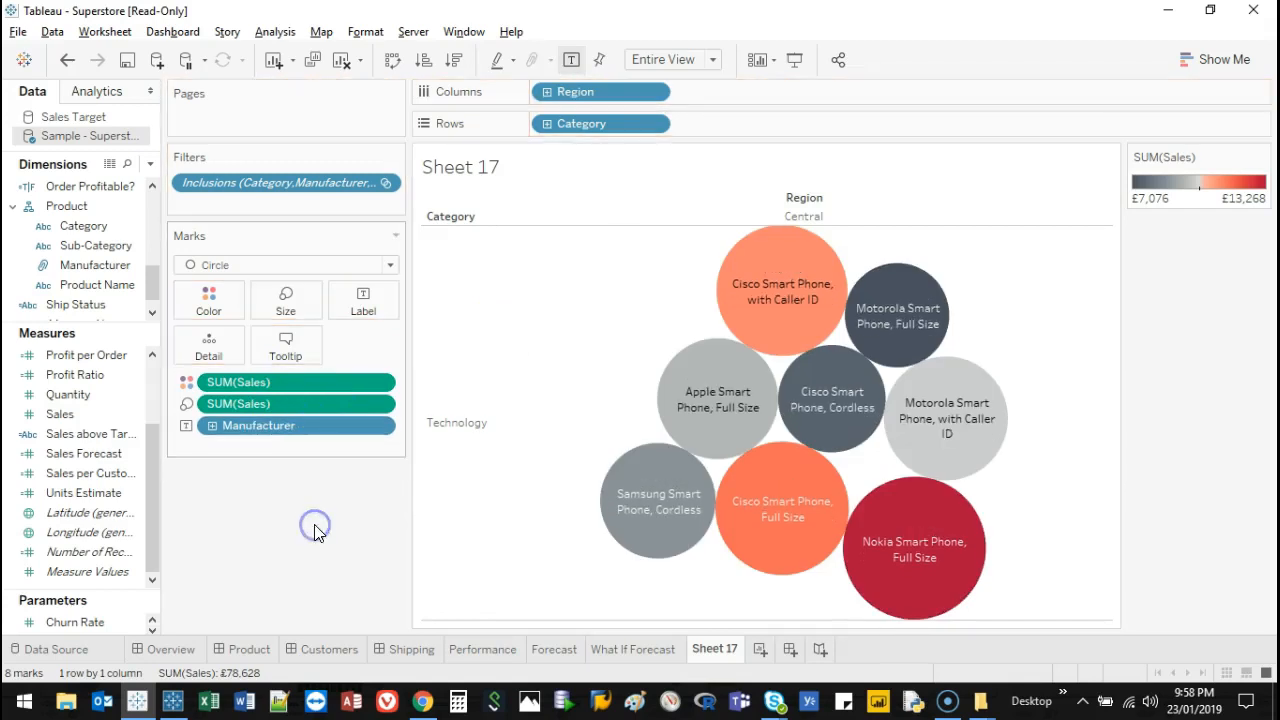
{"action": "mouse_move", "coordinate": [720, 400]}
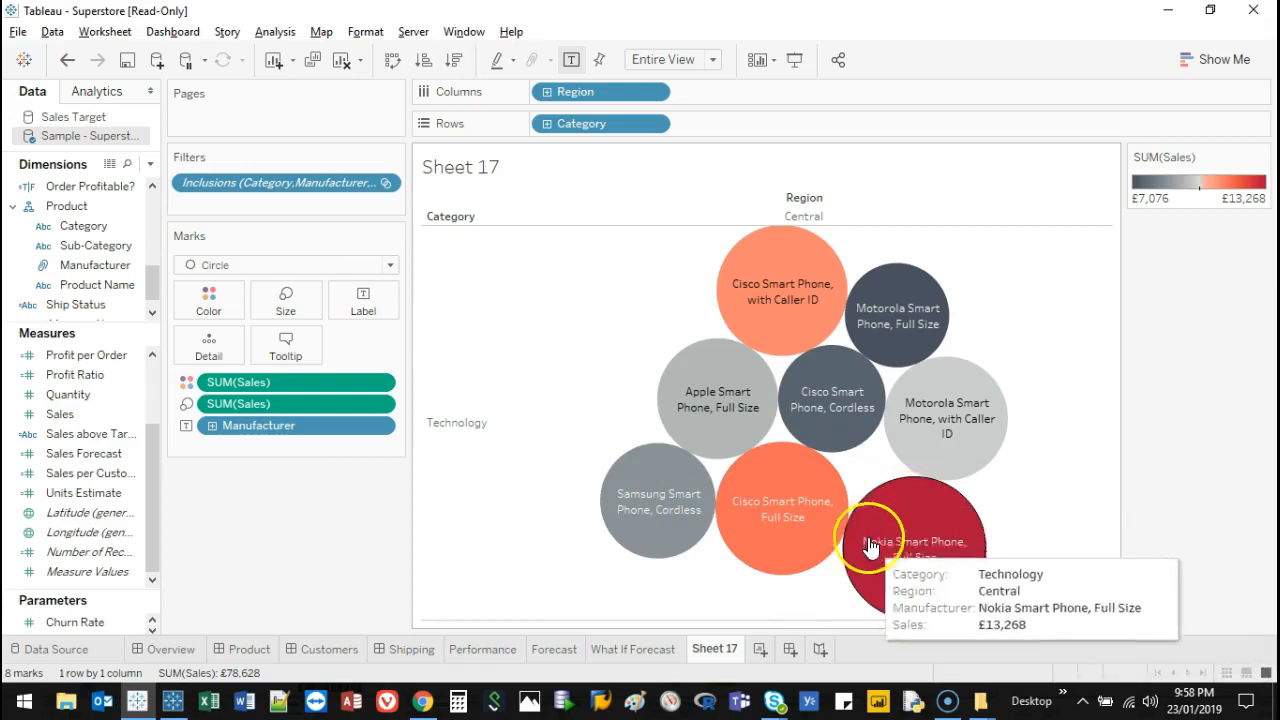
{"action": "mouse_move", "coordinate": [938, 522]}
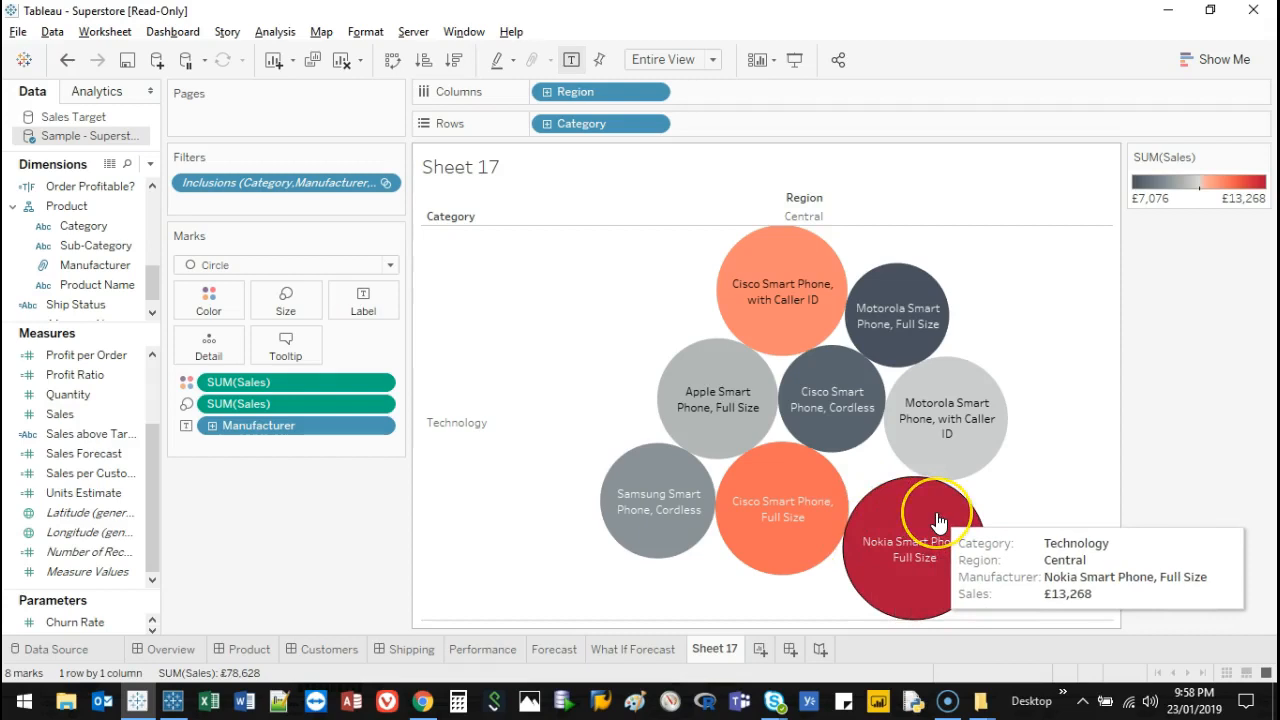